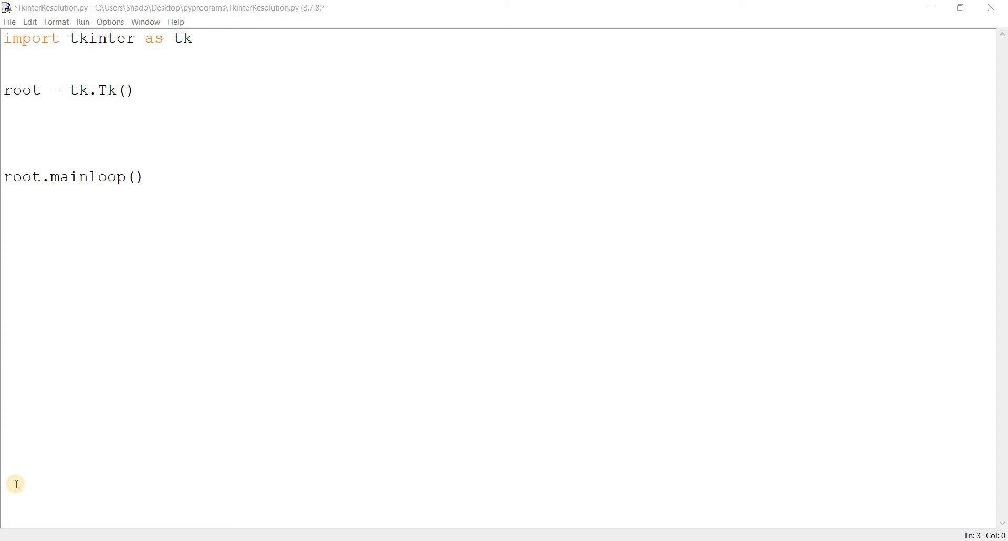
{"action": "mouse_move", "coordinate": [2, 455]}
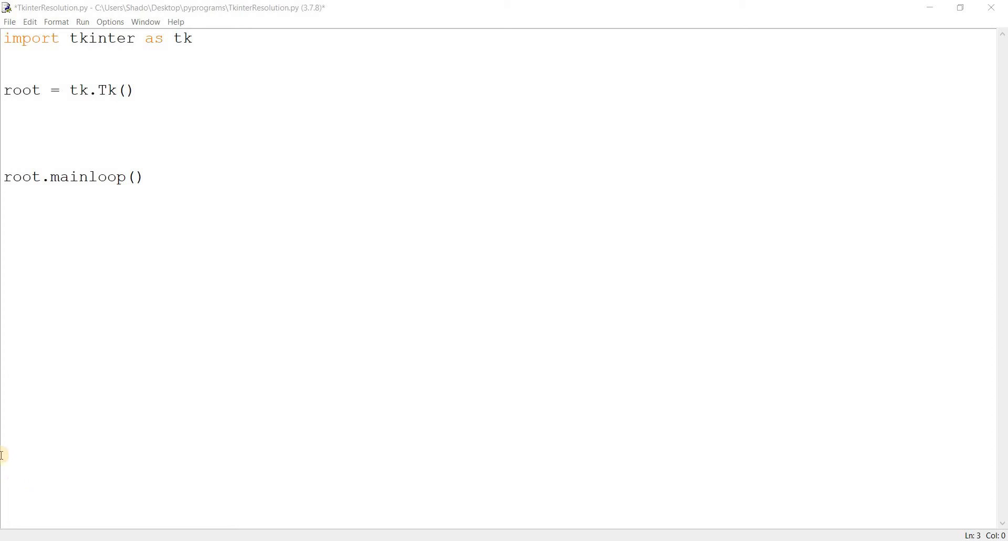
Step: Import ctypes and add a 'Hello World' label packed with padx 5 and pady 5
{"action": "left_click", "coordinate": [5, 109]}
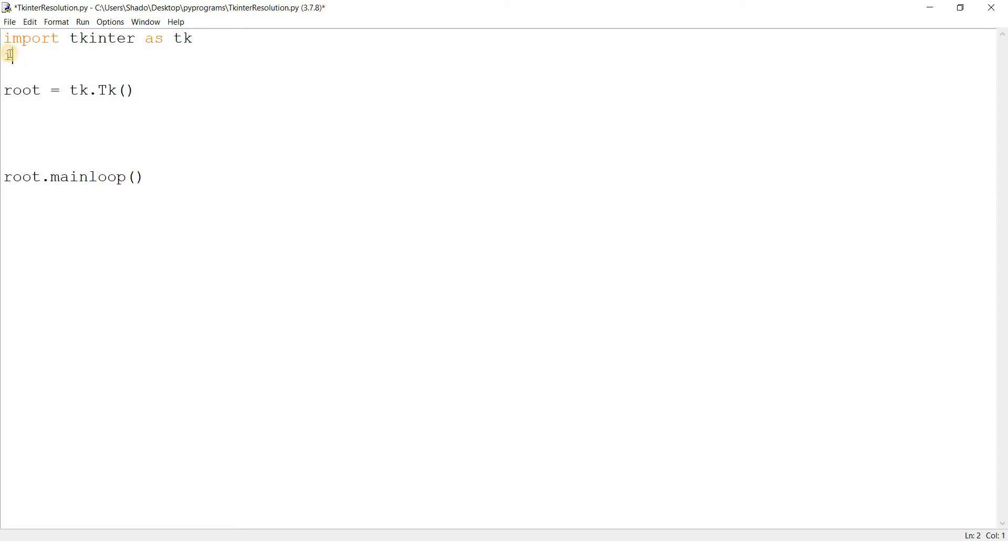
{"action": "type", "text": "import ctypes"}
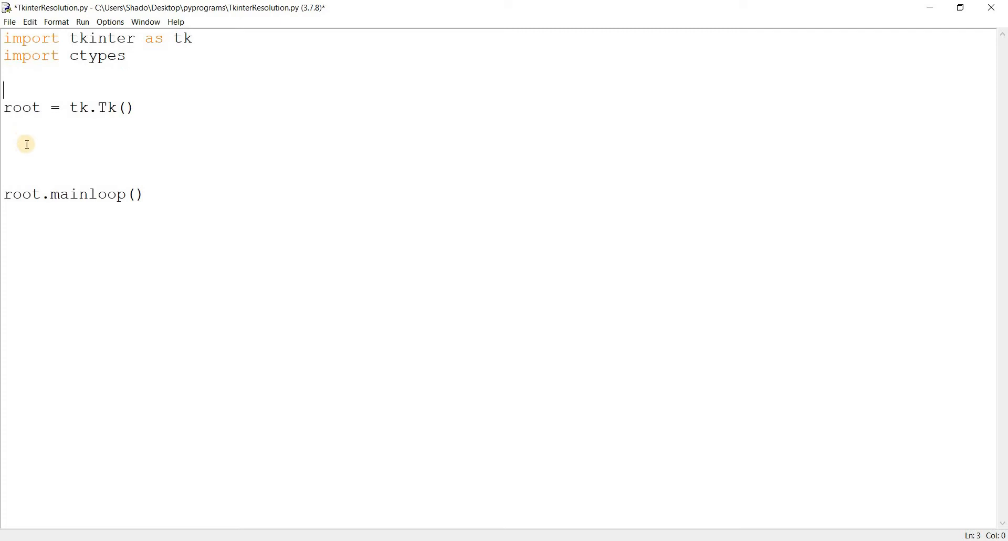
{"action": "left_click", "coordinate": [26, 144]}
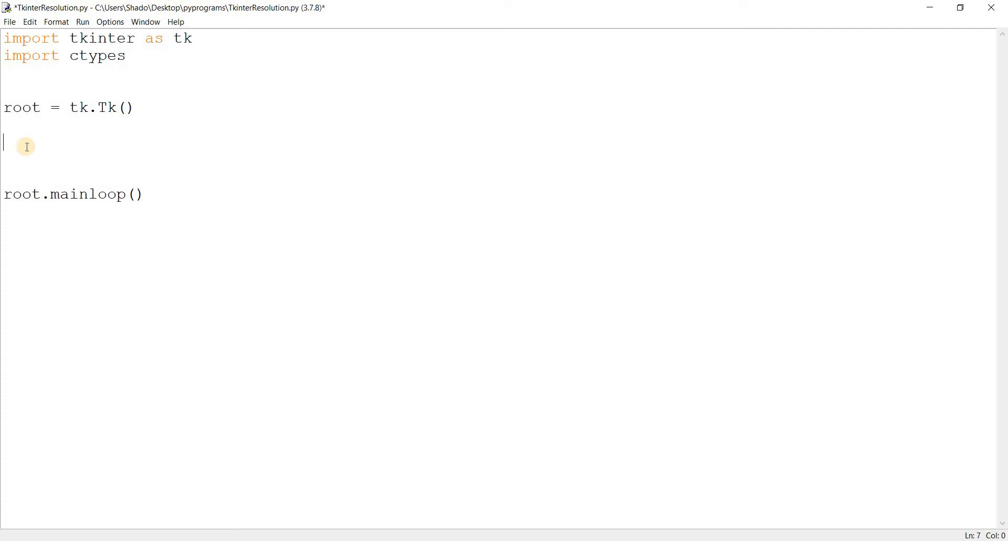
{"action": "type", "text": "label ="}
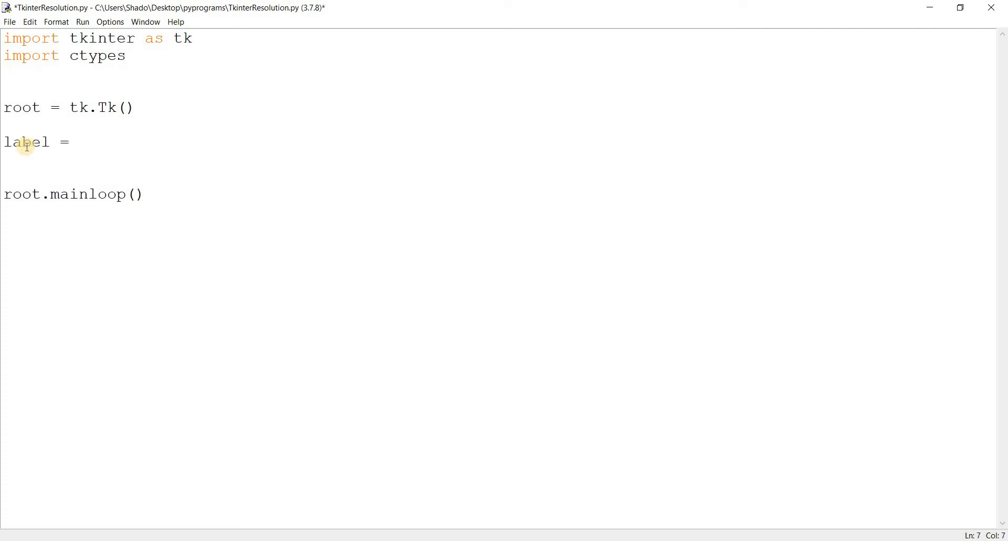
{"action": "type", "text": "tk."}
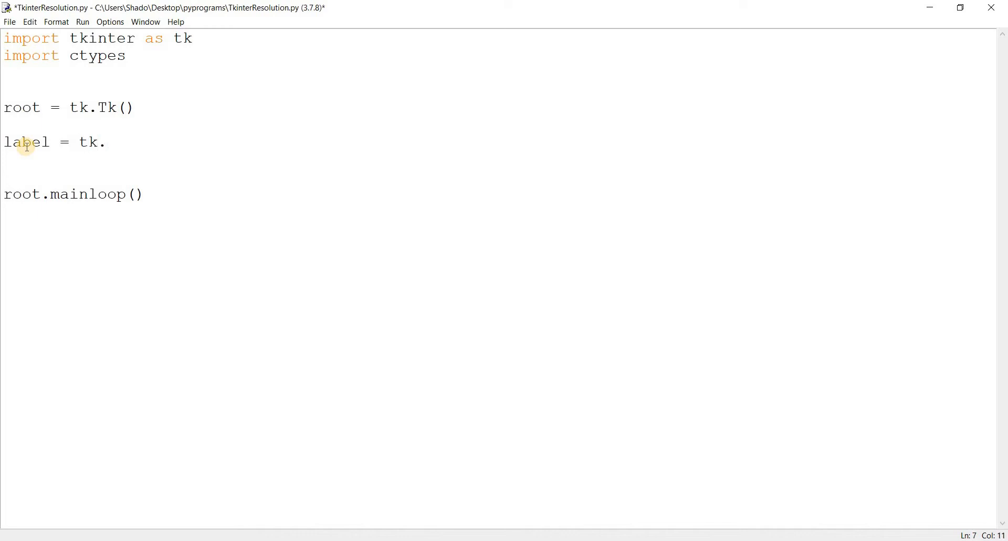
{"action": "type", "text": "Label("}
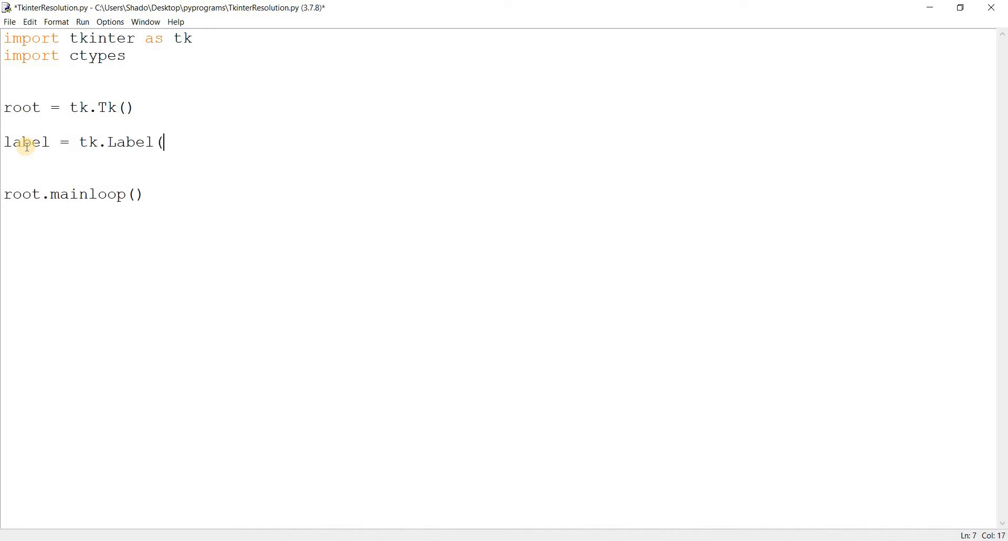
{"action": "type", "text": "root,"}
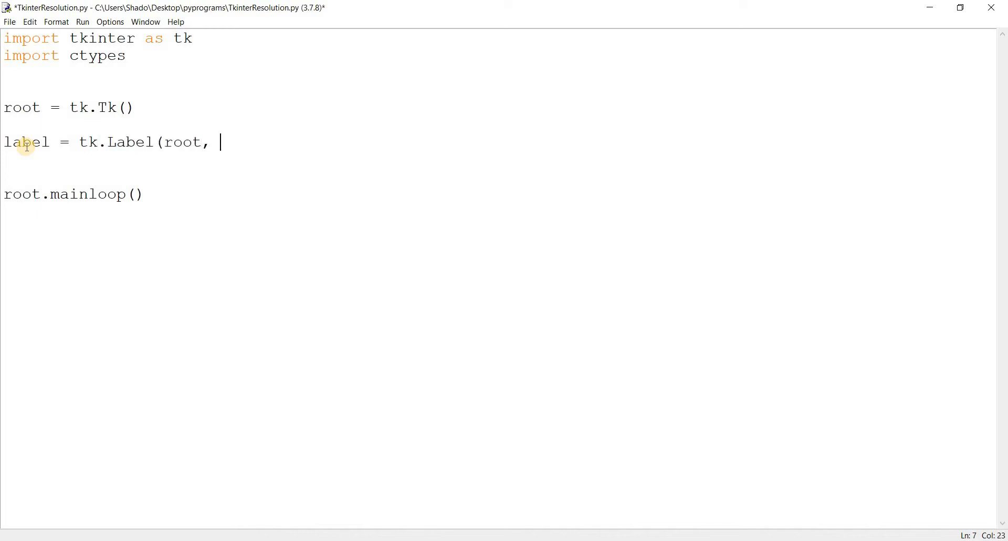
{"action": "type", "text": "text = \"Hell"}
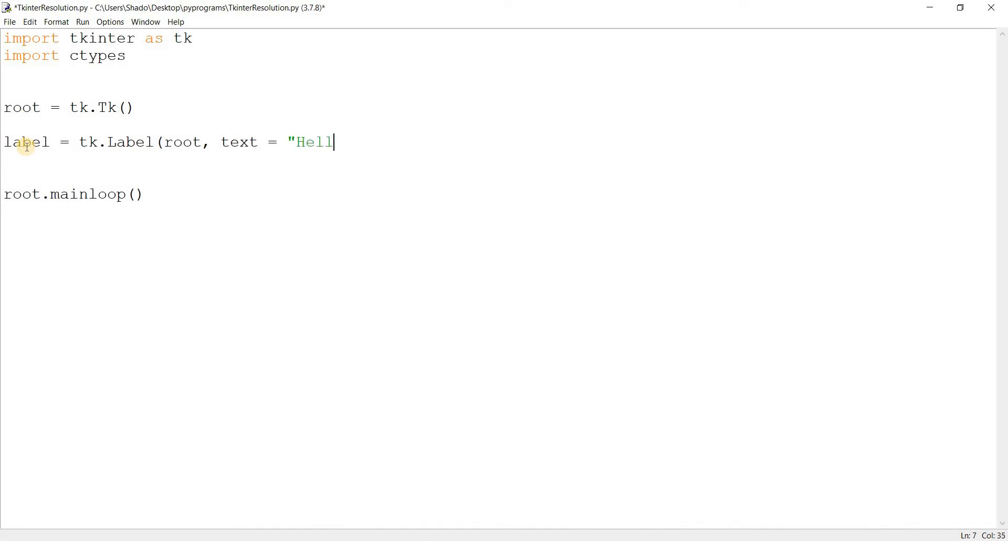
{"action": "type", "text": "o World\")"}
{"action": "left_click", "coordinate": [498, 159]}
{"action": "type", "text": "label"}
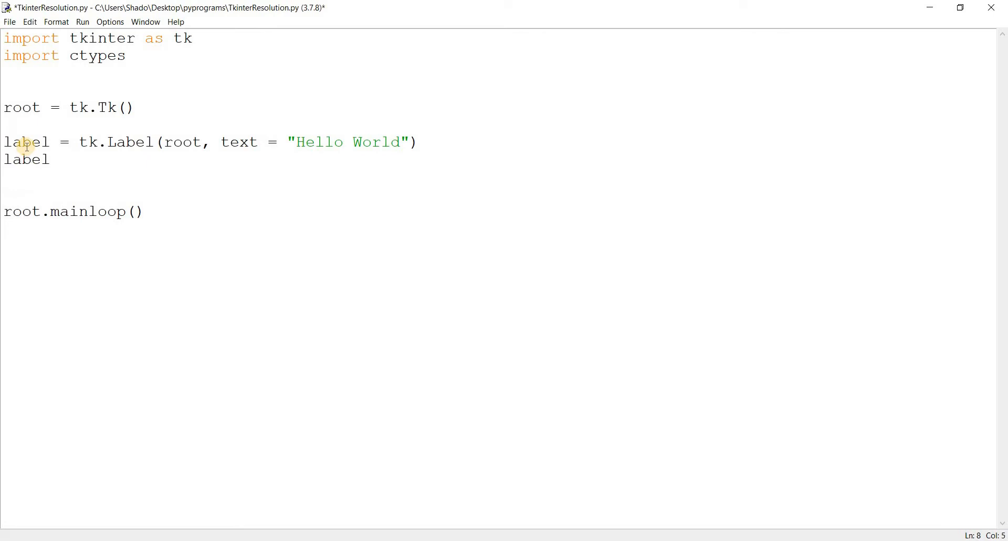
{"action": "type", "text": ".pack*pa"}
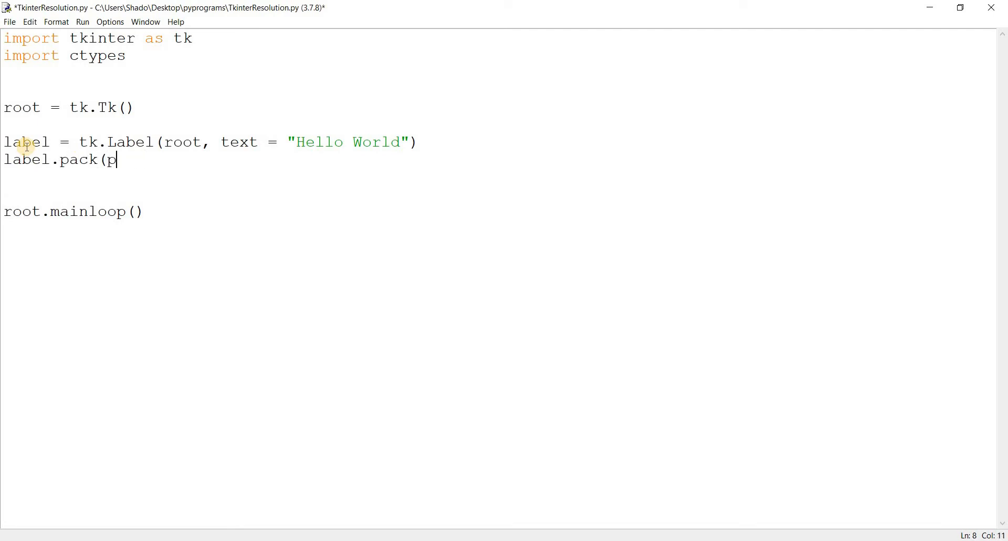
{"action": "type", "text": "adx"}
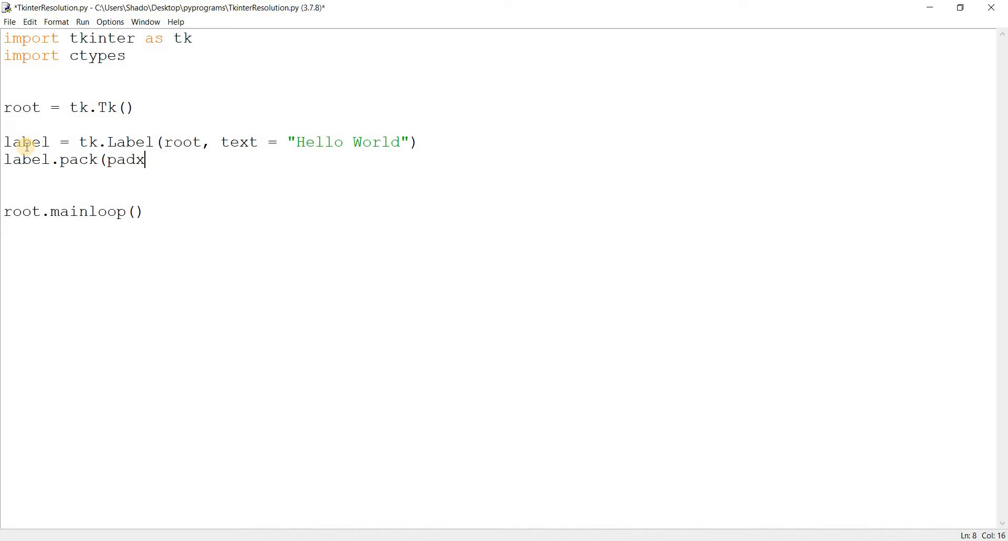
{"action": "type", "text": "= 5, pady ="}
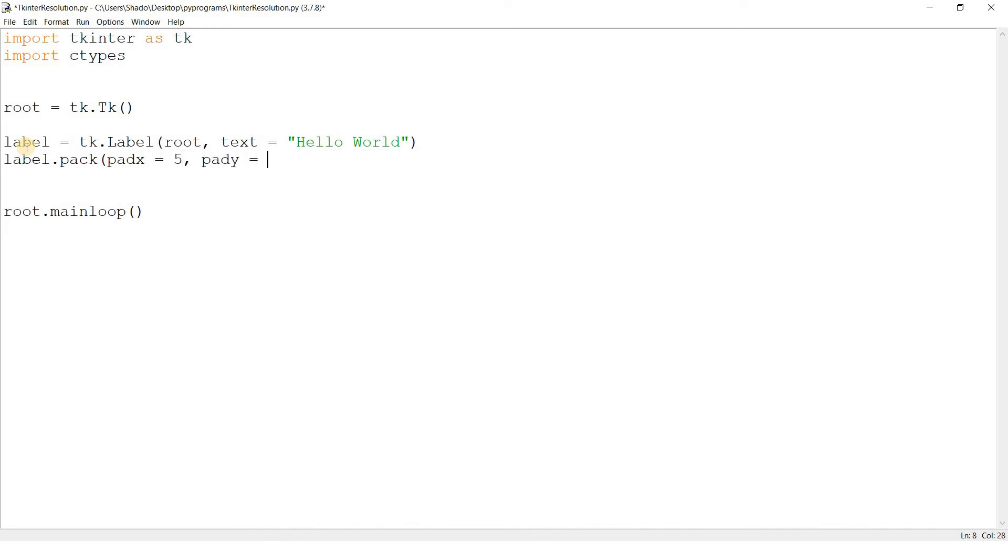
{"action": "type", "text": "5)"}
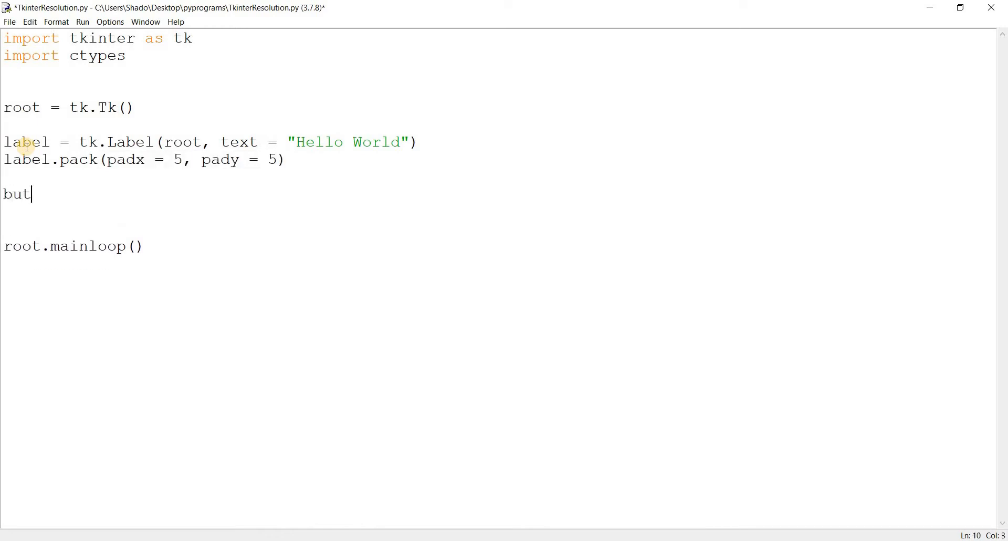
Step: Add a 'Submit' button below the label, packed with padding
{"action": "type", "text": "ton  -tk"}
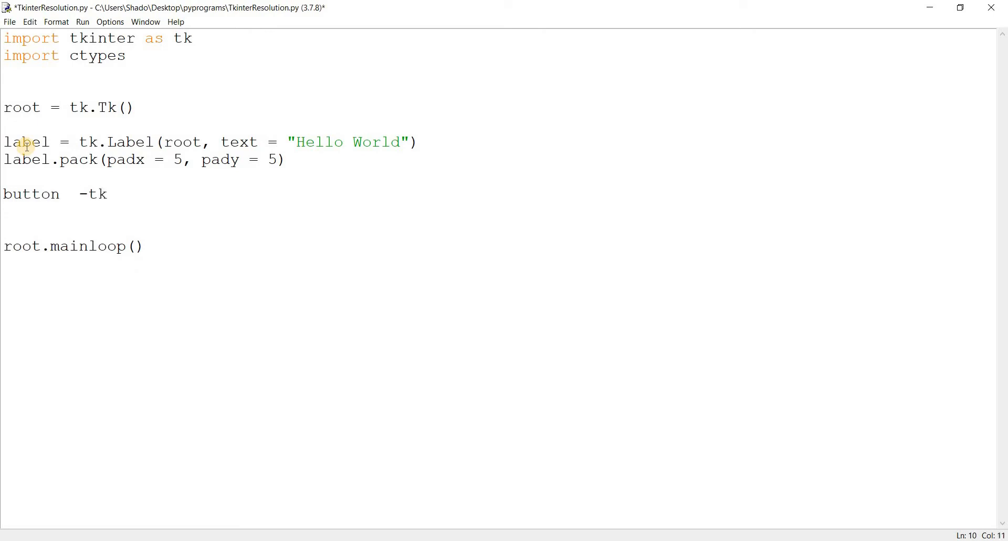
{"action": "key", "text": "Backspace"}
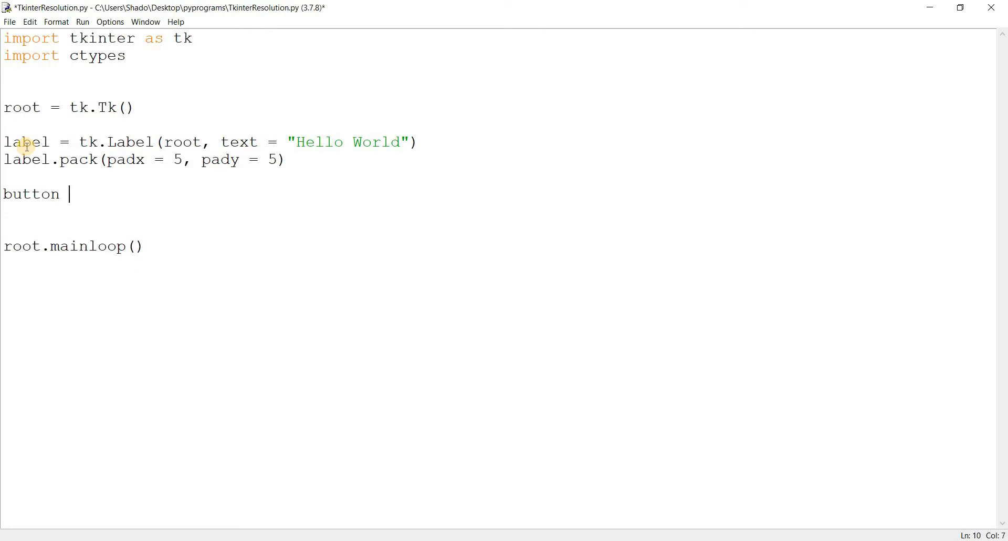
{"action": "type", "text": "= tk.Button*"}
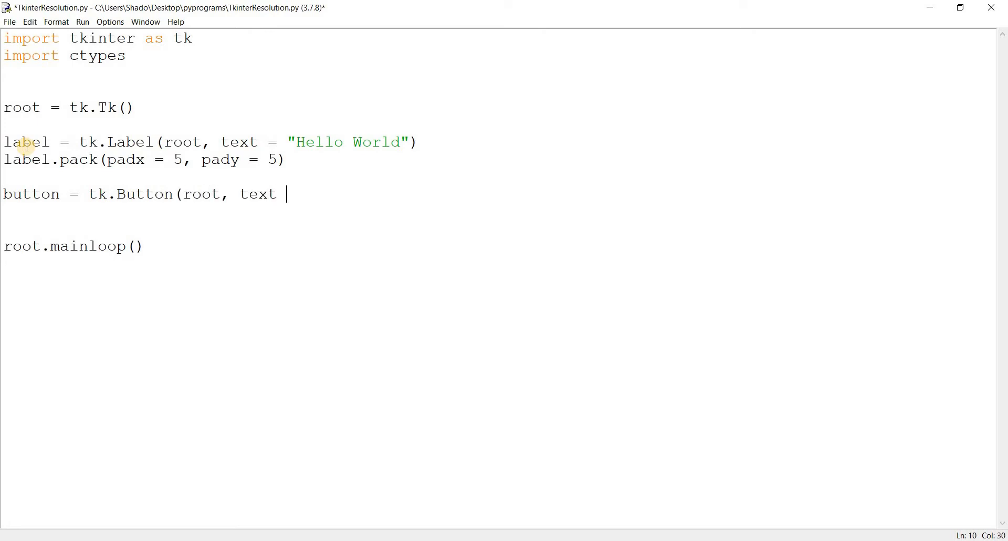
{"action": "type", "text": "= \"Submit"}
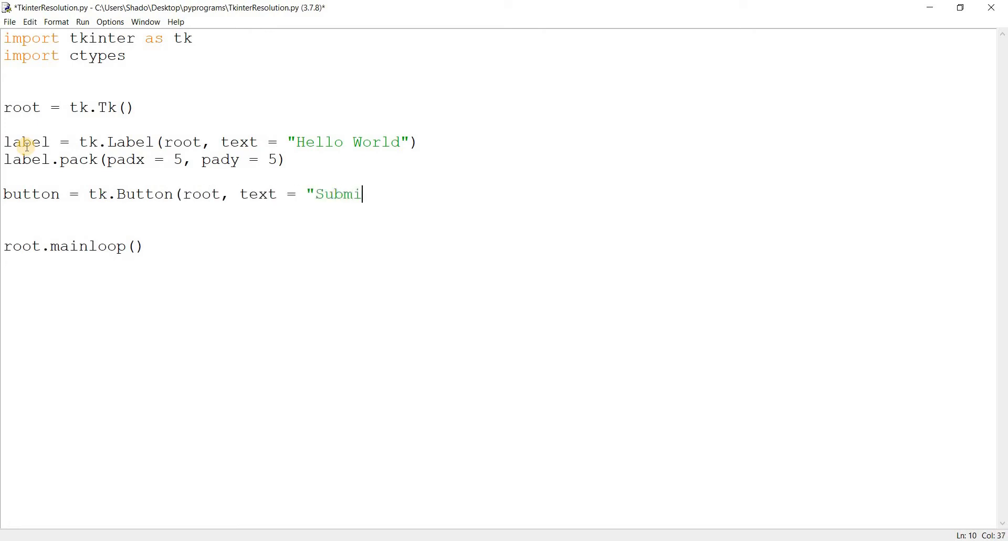
{"action": "type", "text": "t\")"}
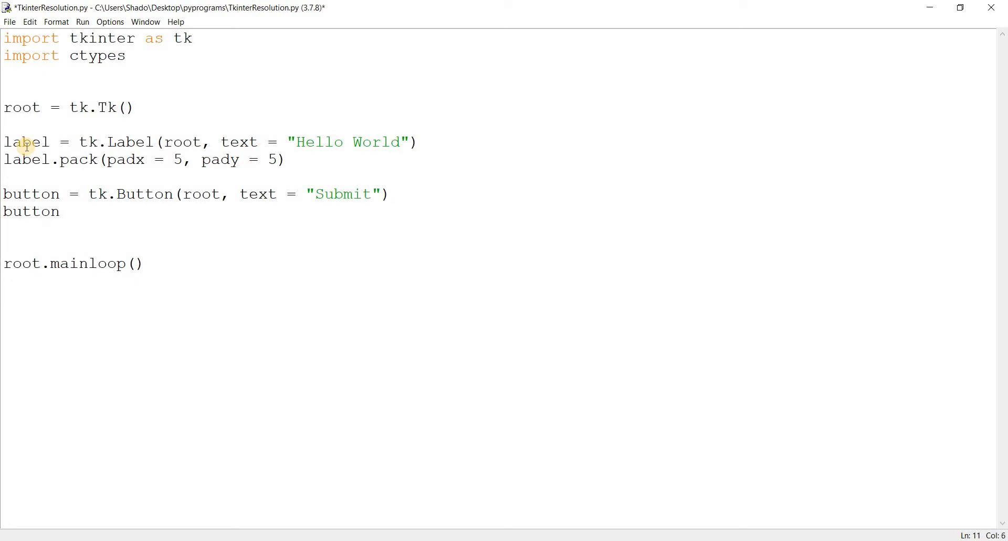
{"action": "type", "text": ".pack(pa"}
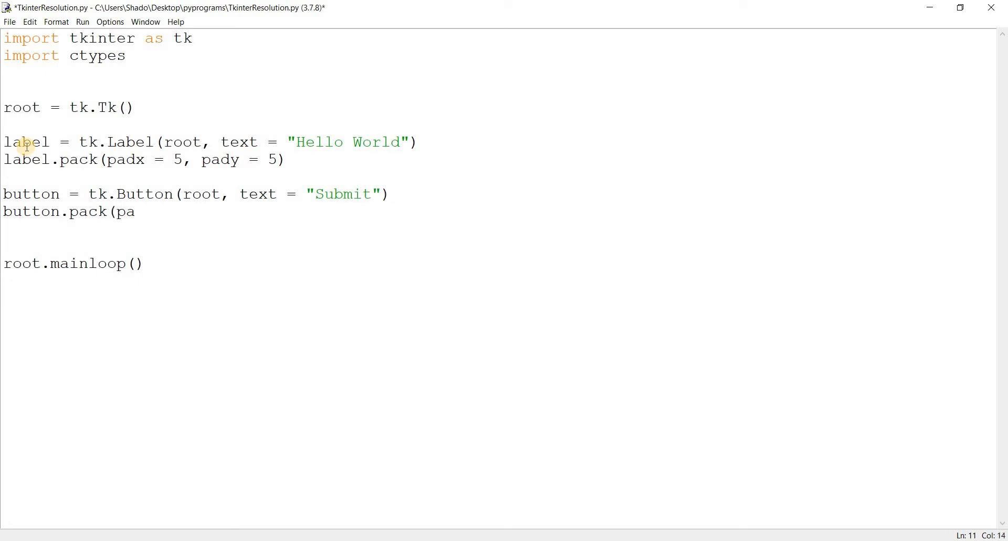
{"action": "type", "text": "dx = 5, pafy"}
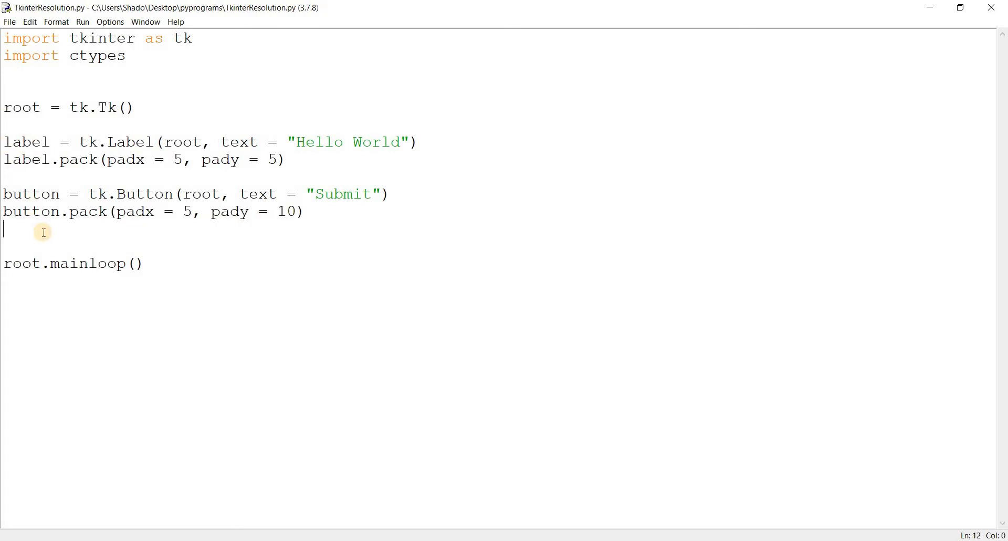
Step: Preview the window, then type root.geometry('200x150') under root = tk.Tk()
{"action": "key", "text": "F5"}
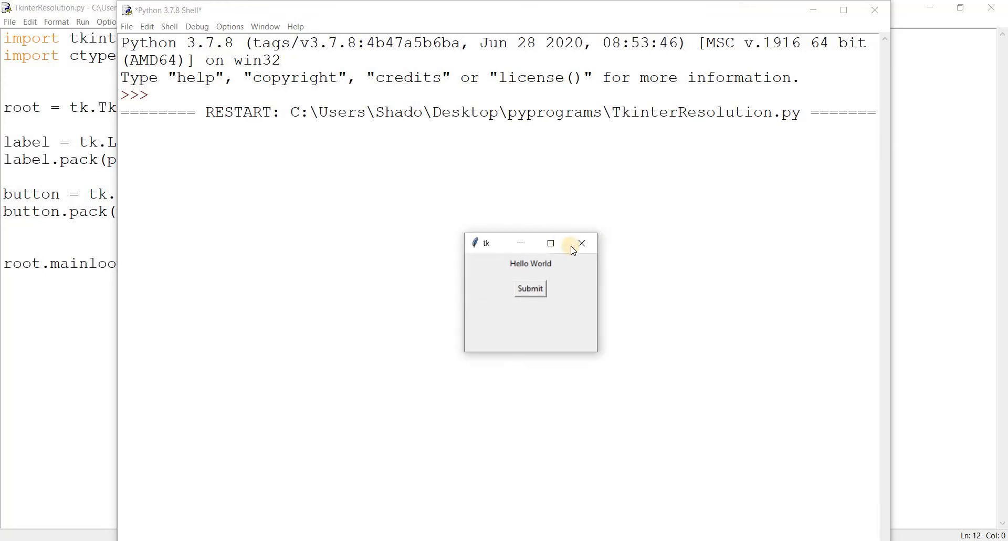
{"action": "left_click", "coordinate": [581, 243]}
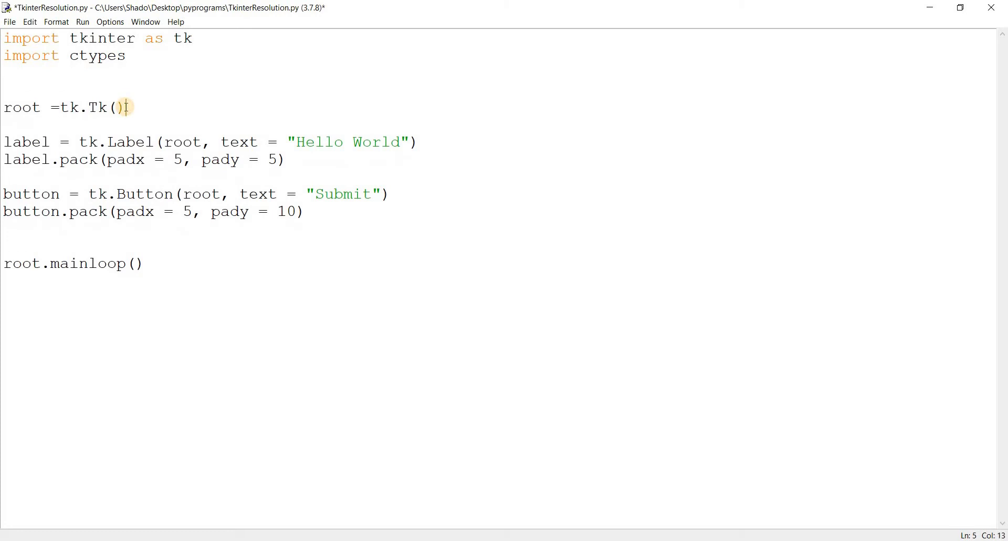
{"action": "type", "text": "root.geom"}
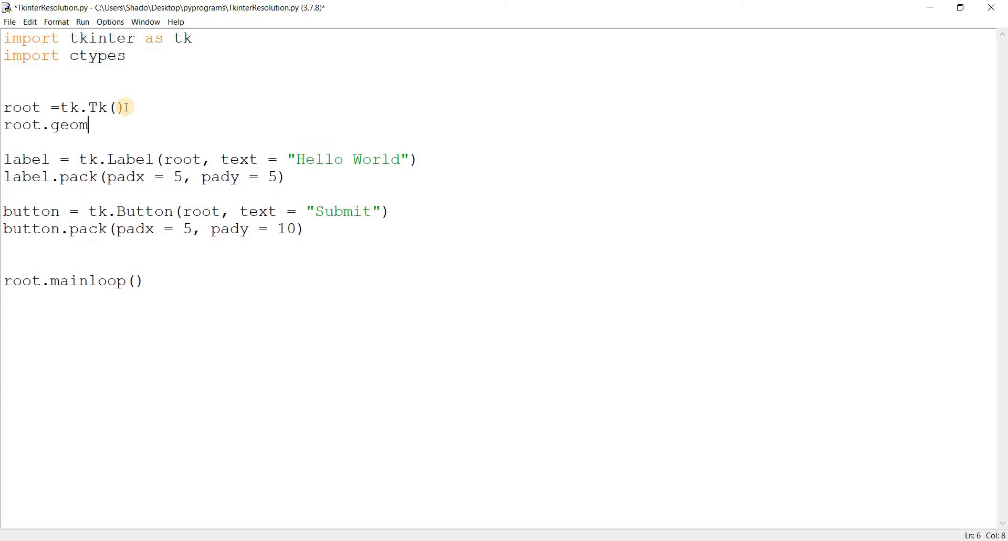
{"action": "type", "text": "te"}
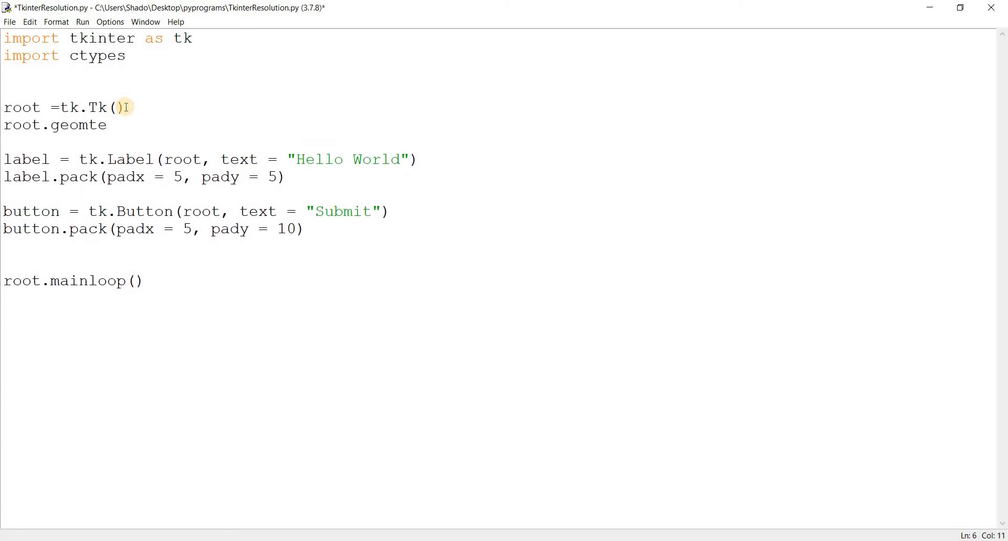
{"action": "key", "text": "BackSpace"}
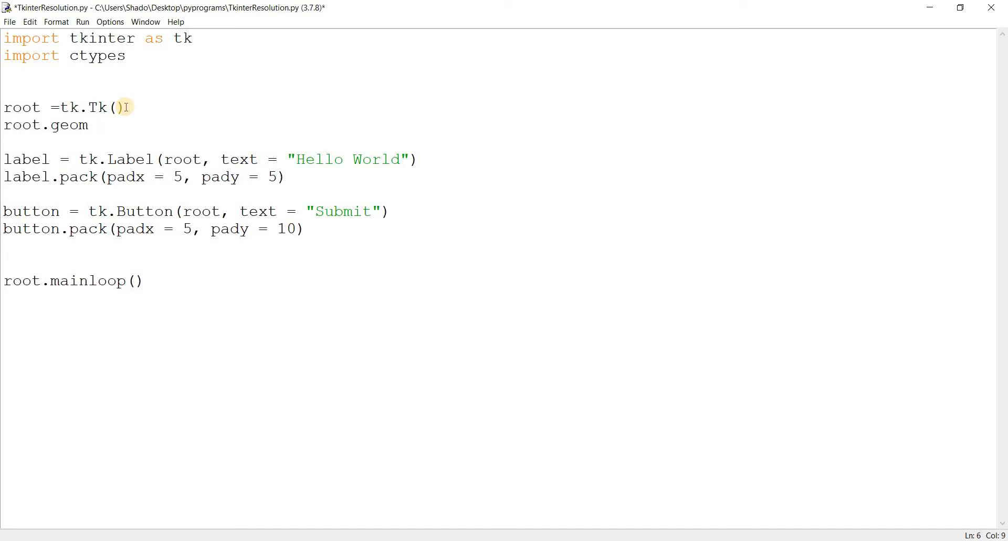
{"action": "type", "text": "etry('200"}
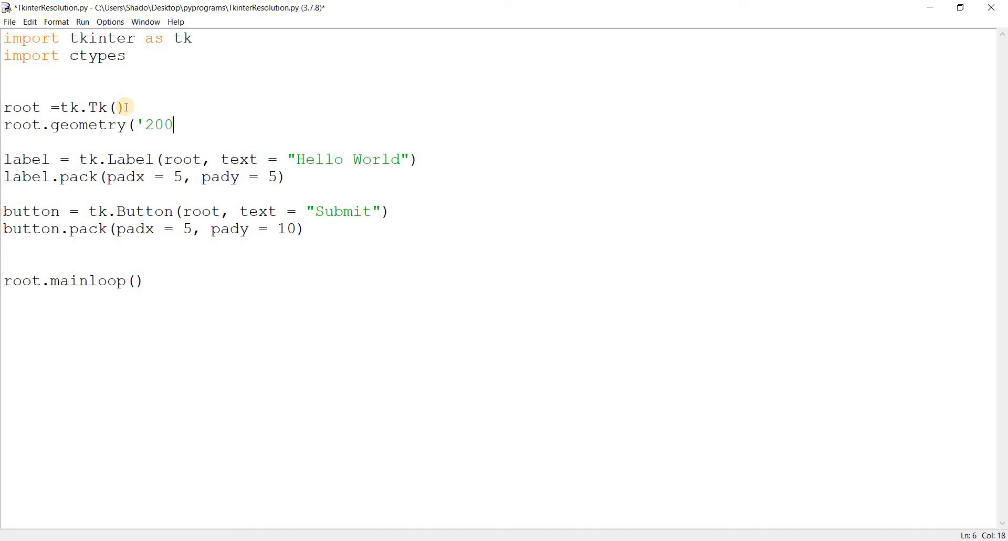
{"action": "type", "text": "x150'"}
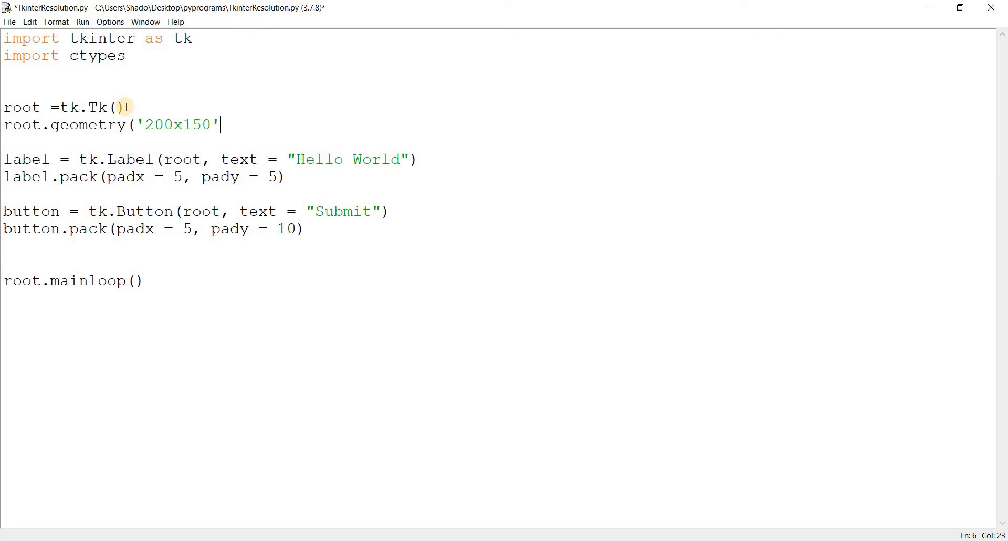
Step: Rerun the script to view the 200x150 Hello World window, then close it
{"action": "key", "text": "F5"}
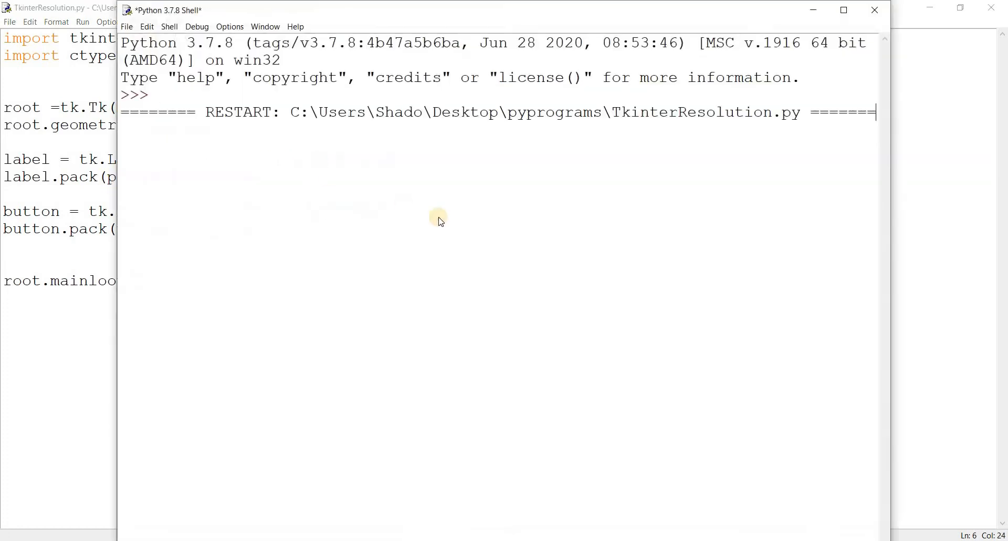
{"action": "key", "text": "F5"}
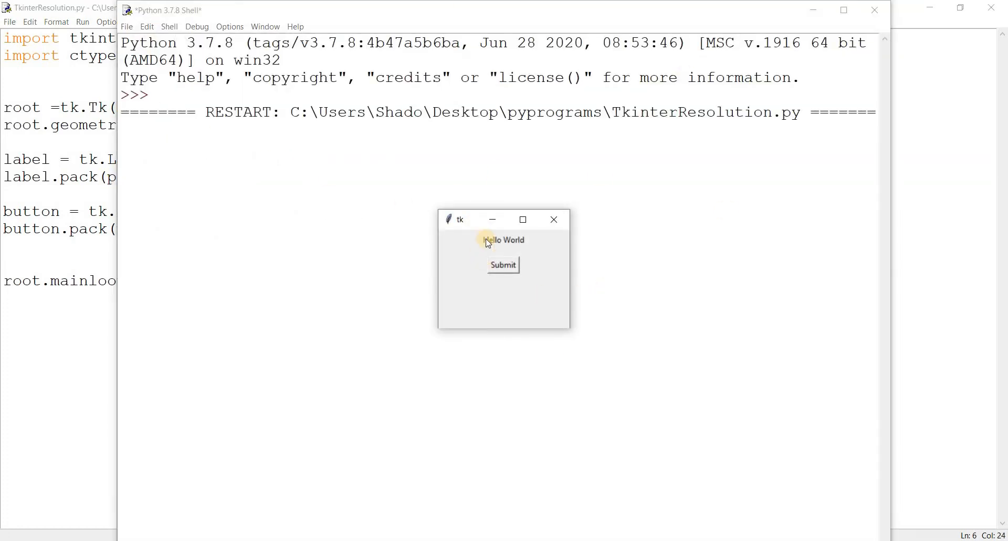
{"action": "mouse_move", "coordinate": [520, 335]}
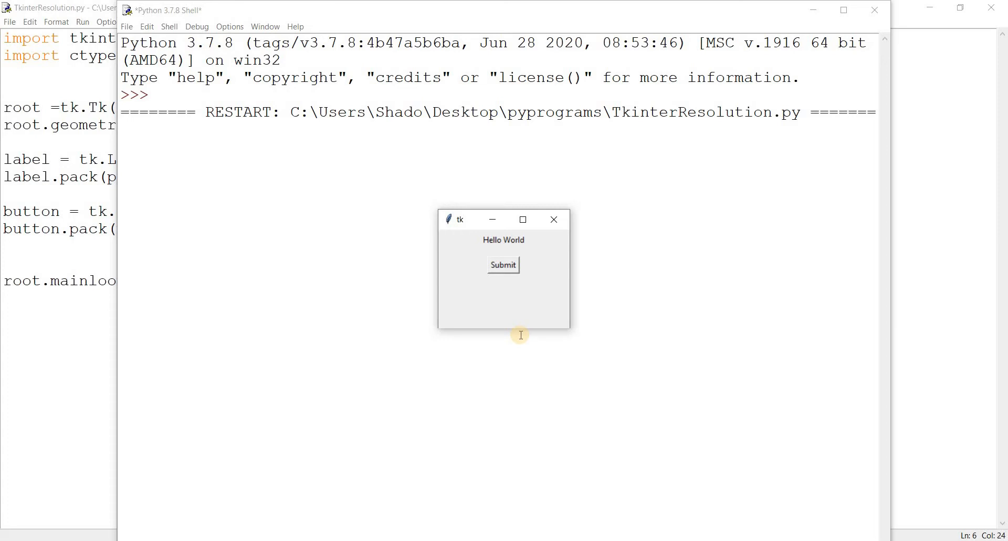
{"action": "mouse_move", "coordinate": [542, 234]}
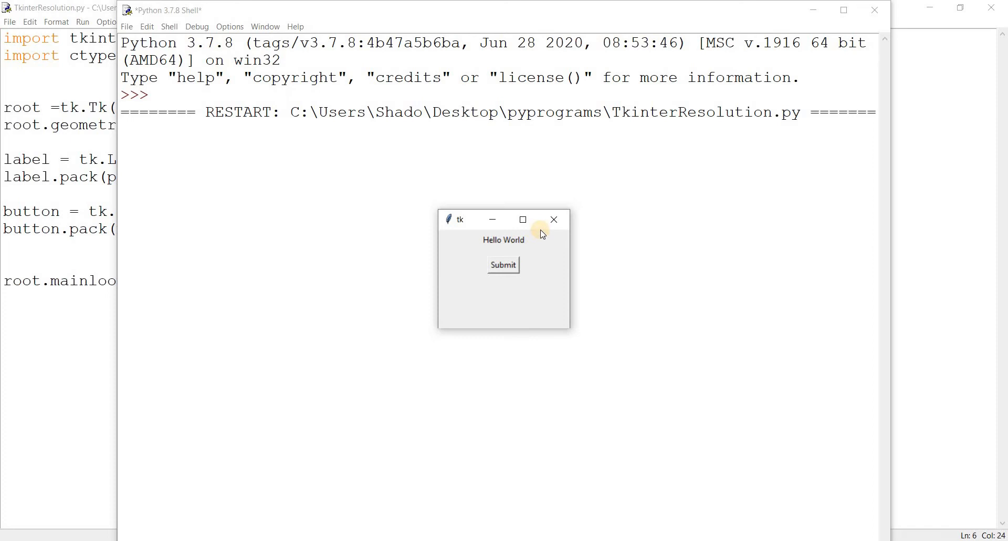
{"action": "left_click", "coordinate": [553, 220]}
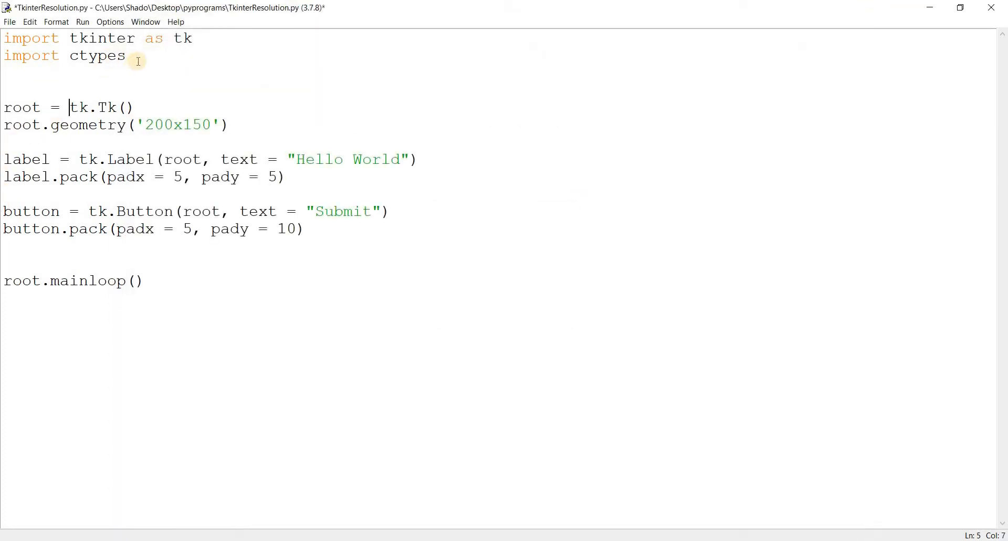
{"action": "mouse_move", "coordinate": [72, 55]}
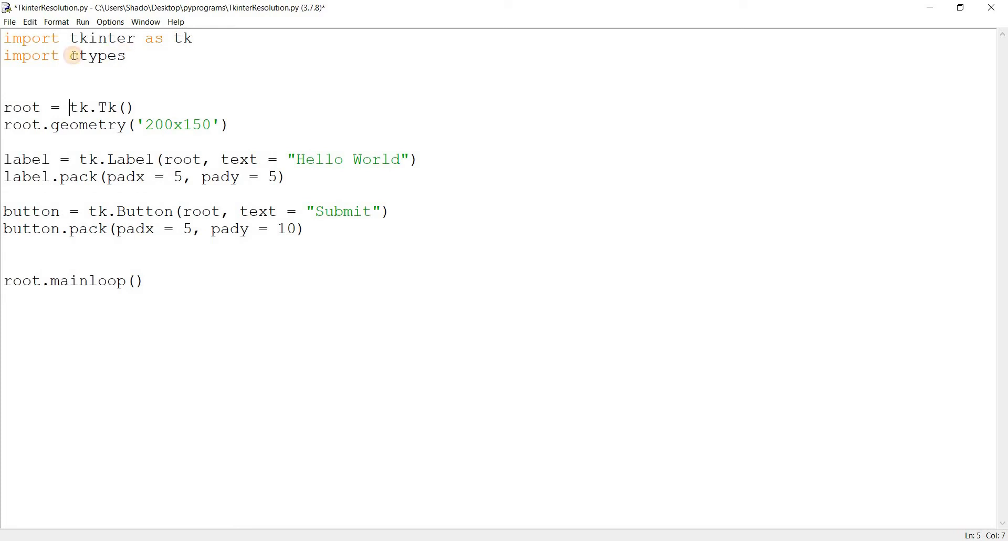
Step: Add ctypes.windll.shcore.SetProcessDpiAwareness(1) on the line above root = tk.Tk()
{"action": "double_click", "coordinate": [97, 55]}
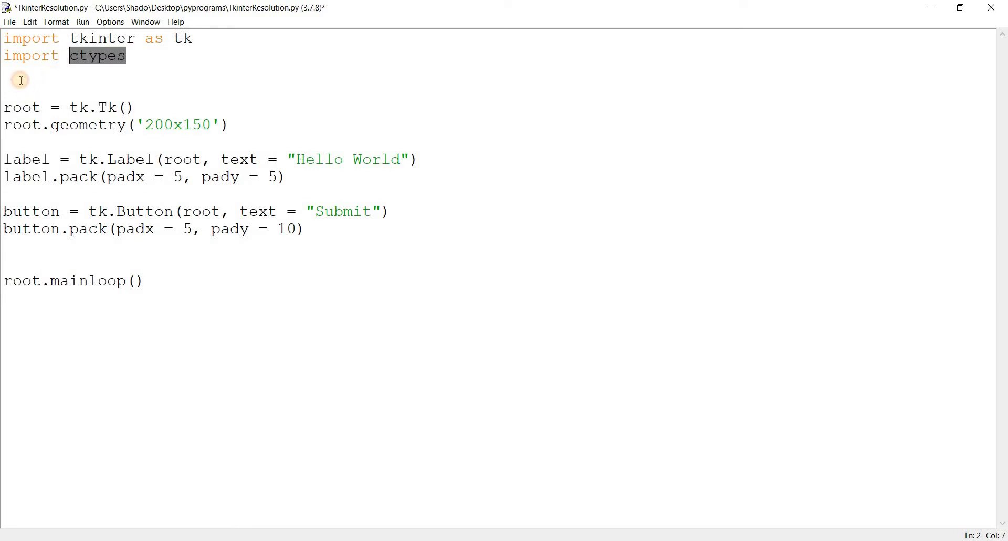
{"action": "type", "text": "ctypes.windll.shcore.SetProcessDpiAwareness(1)"}
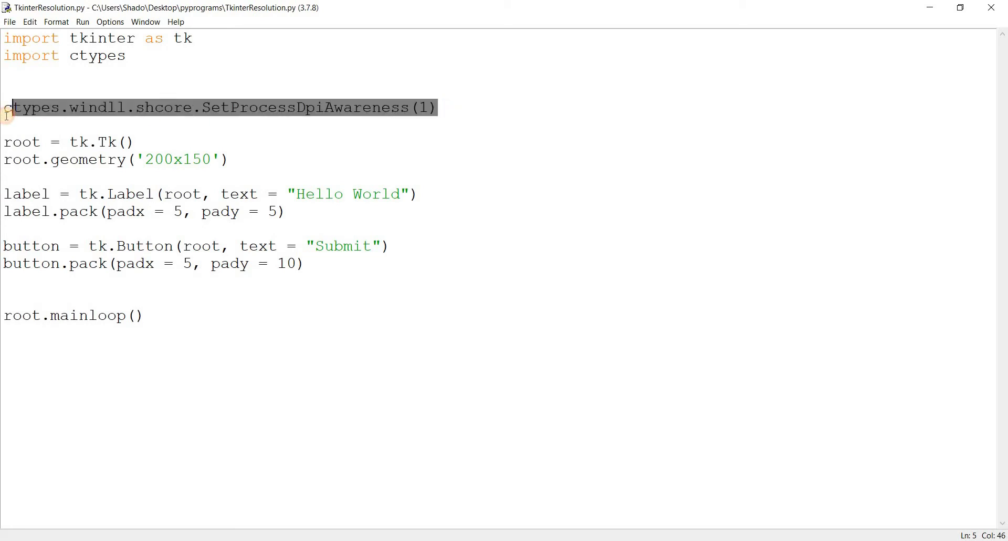
{"action": "left_click", "coordinate": [6, 107]}
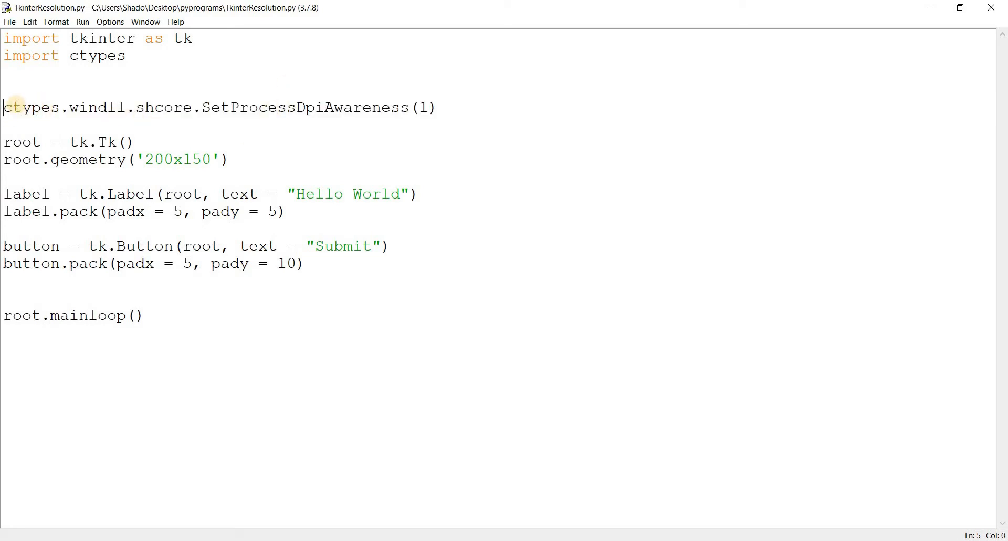
{"action": "double_click", "coordinate": [31, 106]}
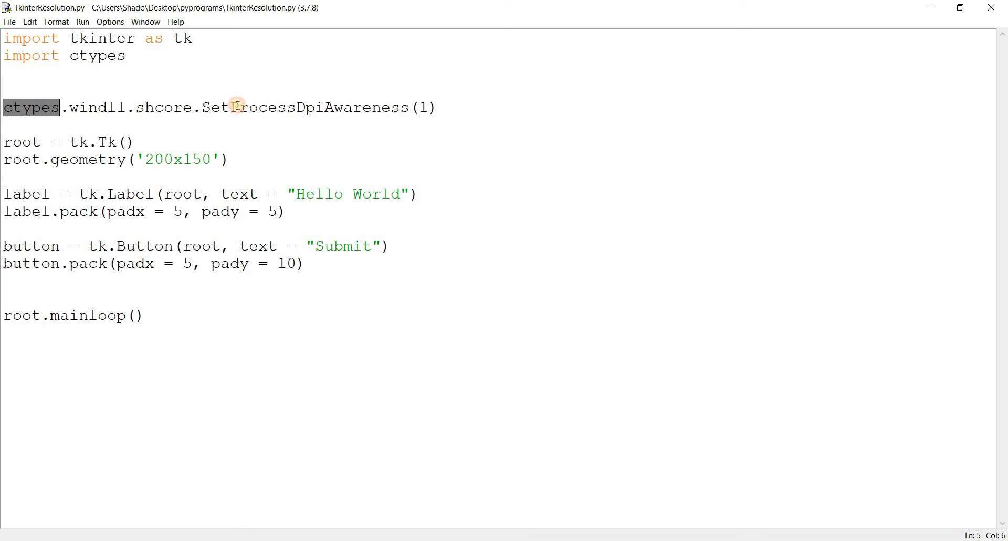
{"action": "double_click", "coordinate": [306, 107]}
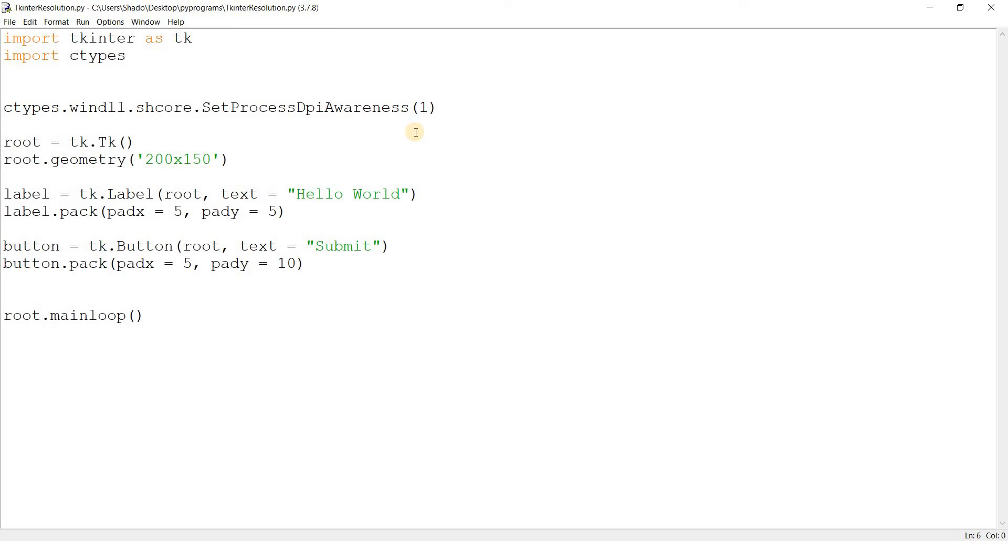
Step: Run the updated DPI-aware script to view its sharper window
{"action": "left_click", "coordinate": [3, 126]}
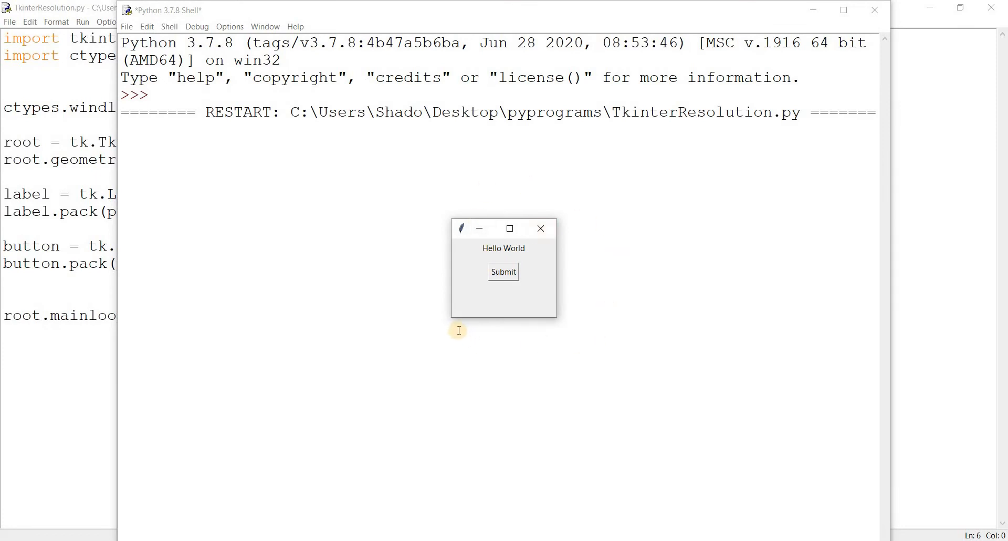
{"action": "mouse_move", "coordinate": [548, 239]}
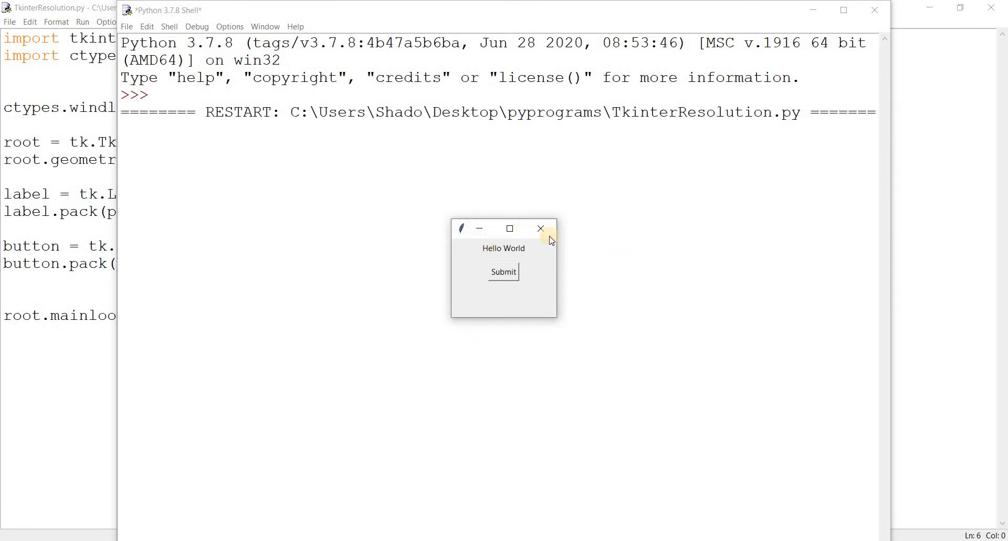
{"action": "mouse_move", "coordinate": [479, 257]}
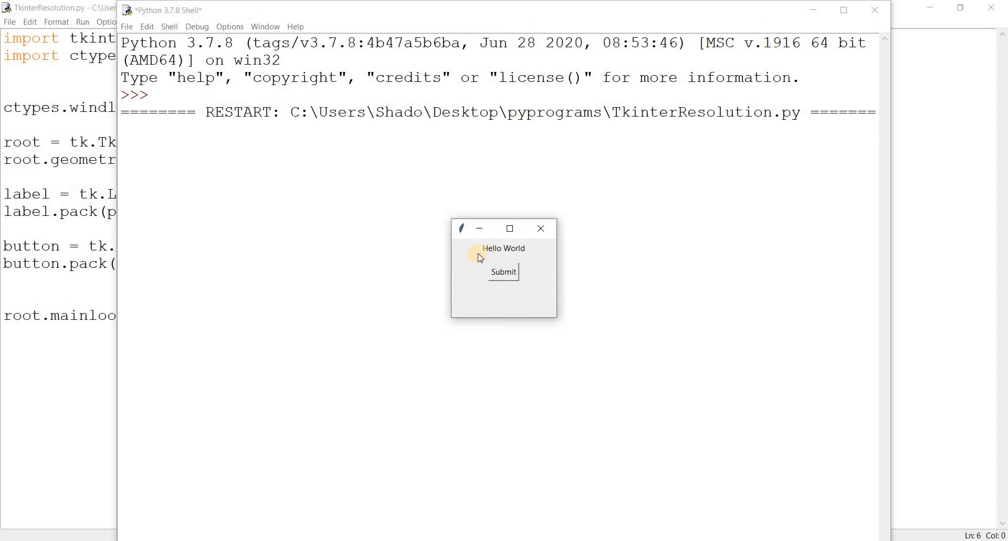
{"action": "mouse_move", "coordinate": [395, 284]}
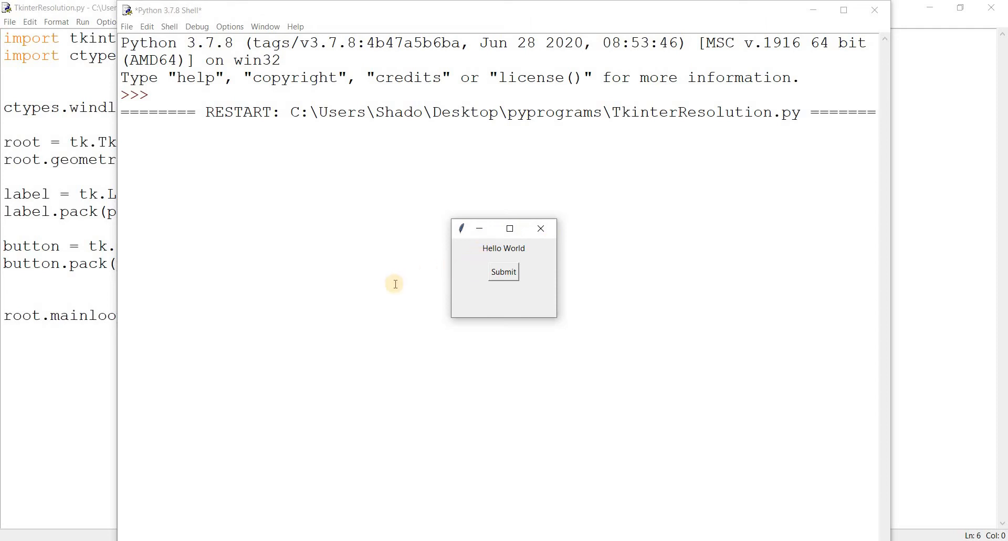
{"action": "mouse_move", "coordinate": [473, 279]}
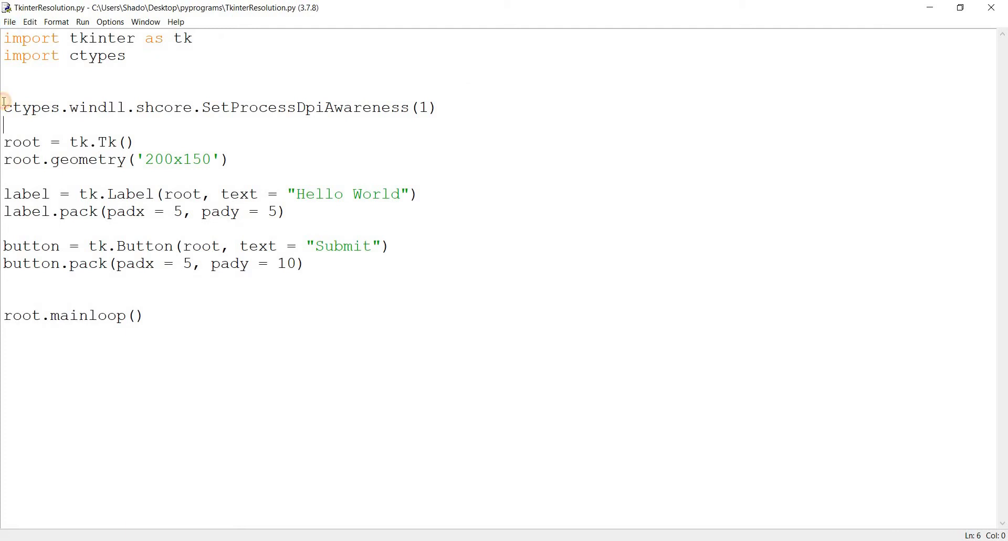
{"action": "type", "text": "#"}
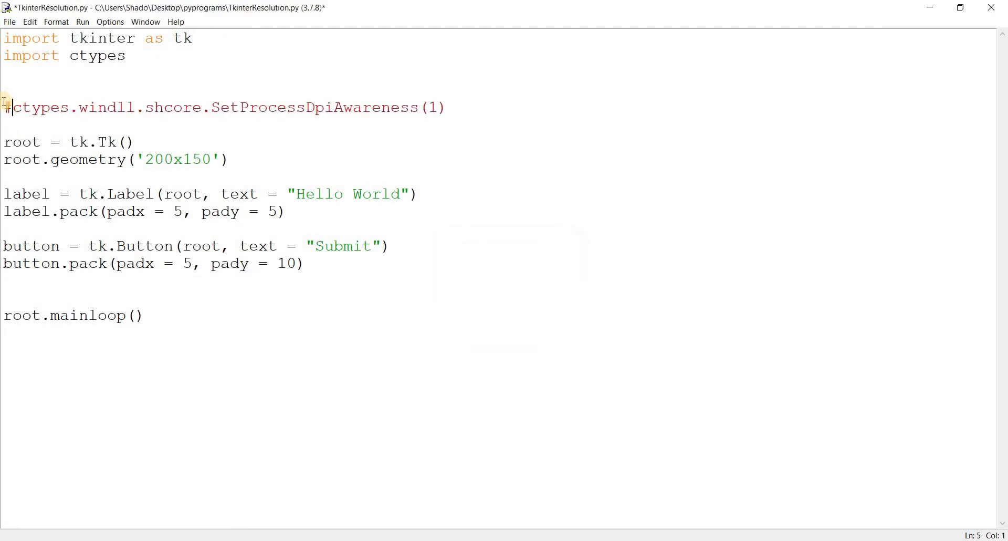
{"action": "key", "text": "F5"}
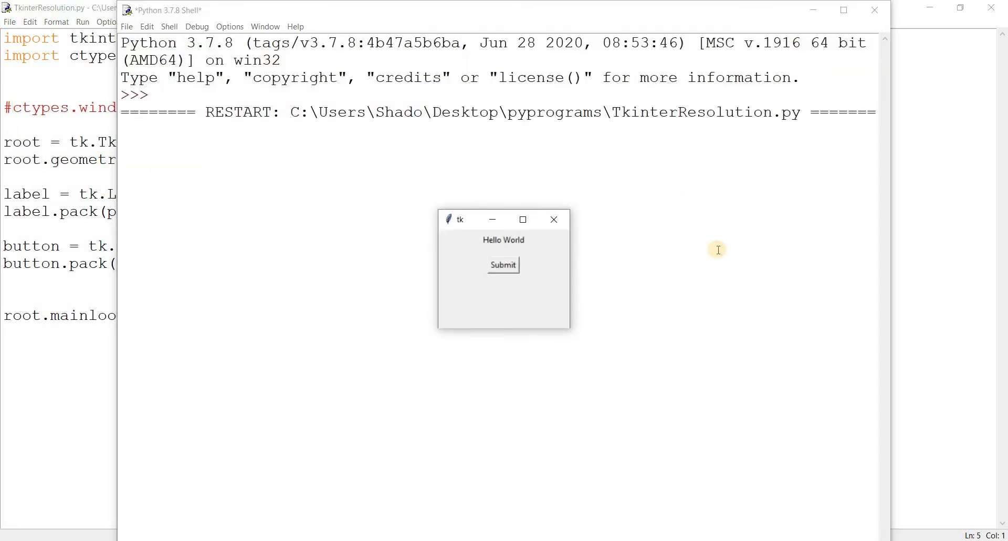
{"action": "mouse_move", "coordinate": [487, 250]}
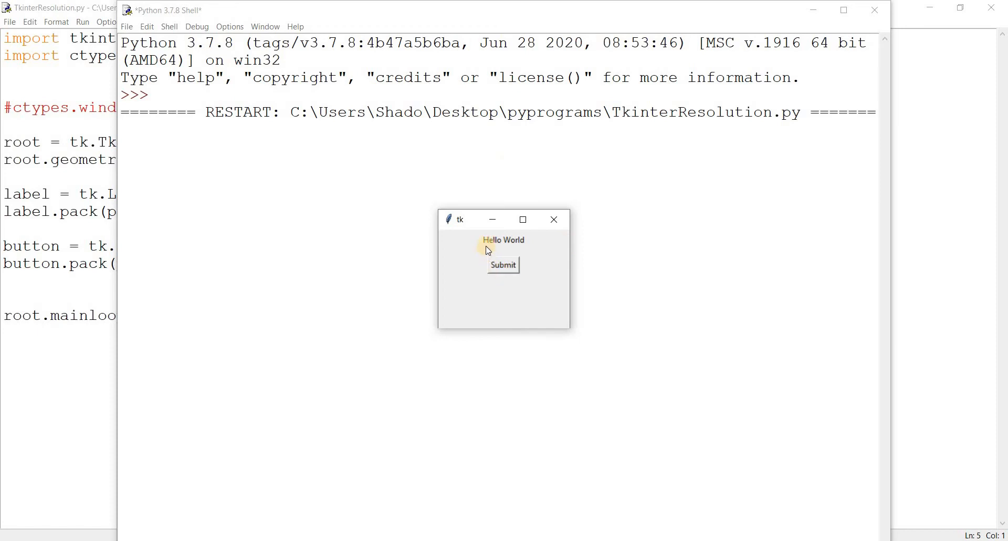
{"action": "mouse_move", "coordinate": [490, 263]}
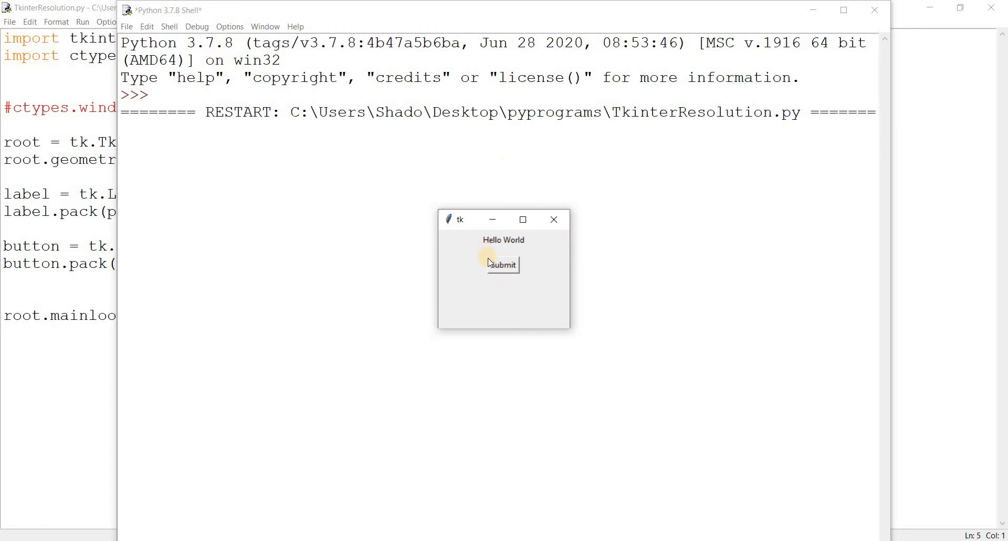
{"action": "mouse_move", "coordinate": [532, 284]}
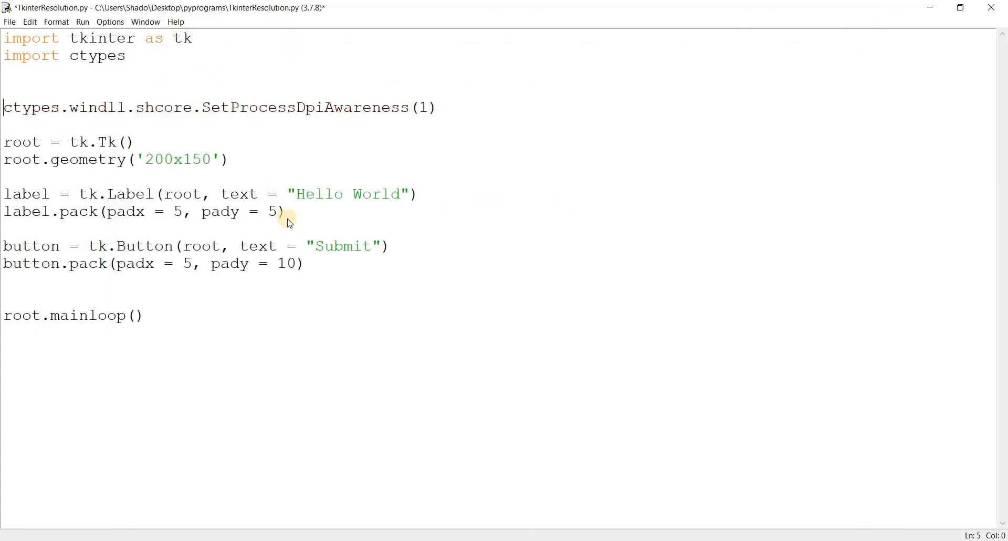
{"action": "mouse_move", "coordinate": [241, 347]}
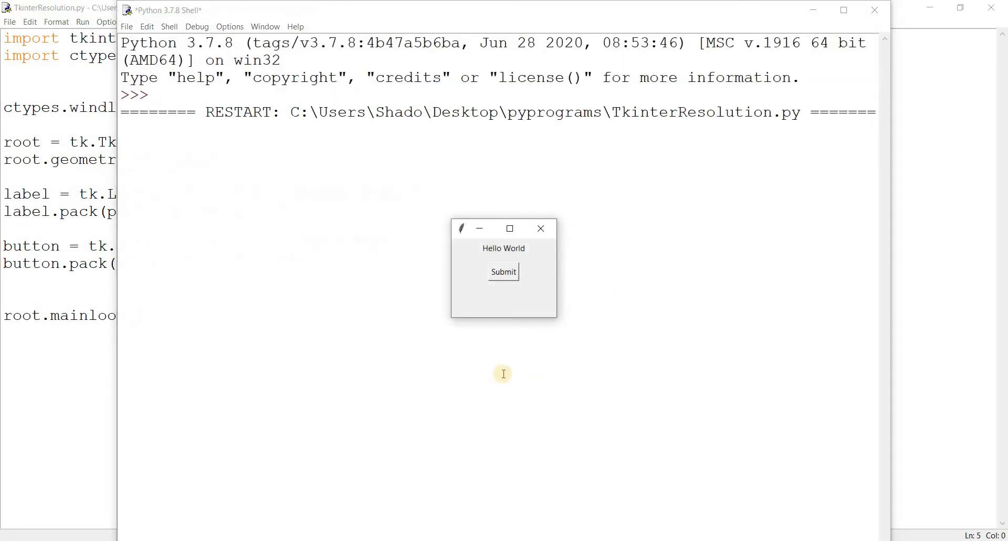
{"action": "mouse_move", "coordinate": [507, 155]}
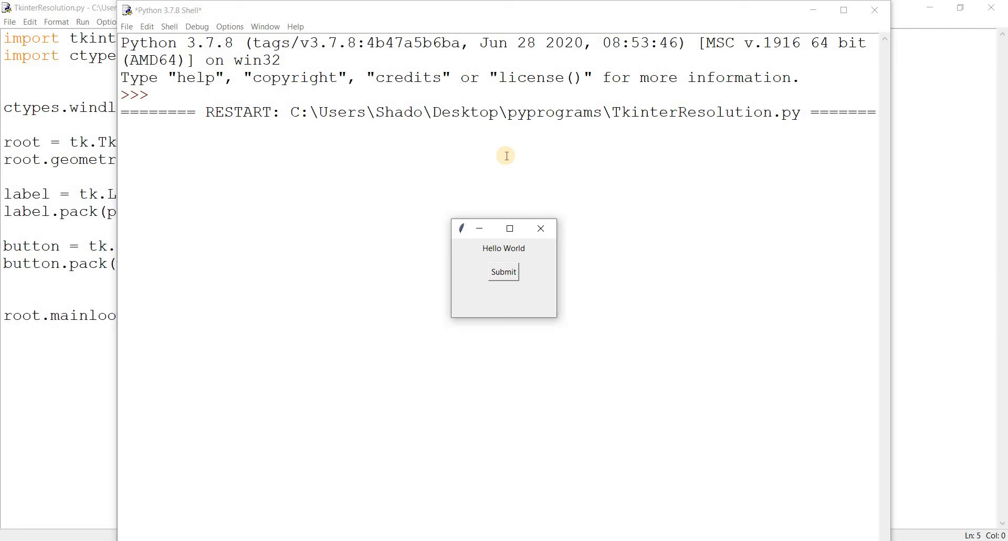
{"action": "mouse_move", "coordinate": [351, 187]}
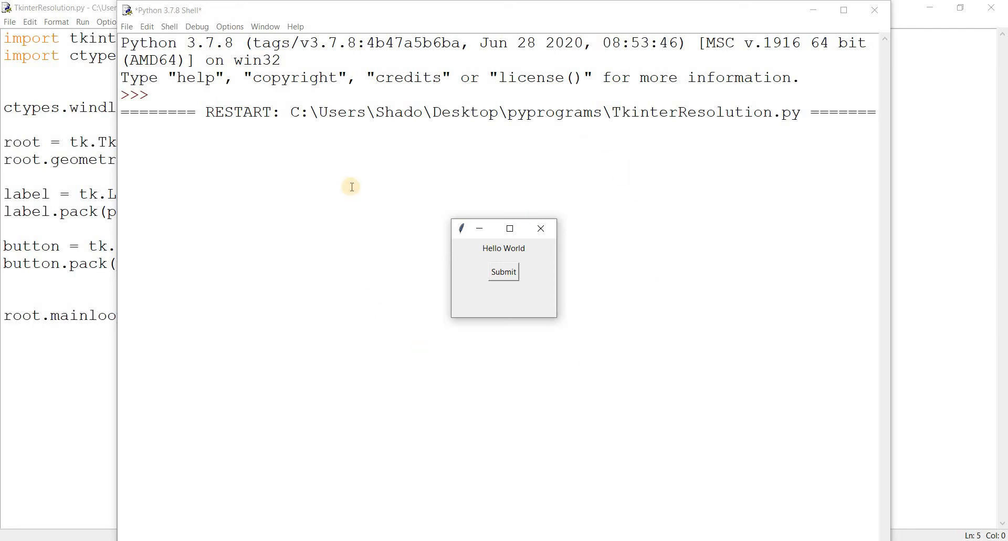
{"action": "mouse_move", "coordinate": [540, 229]}
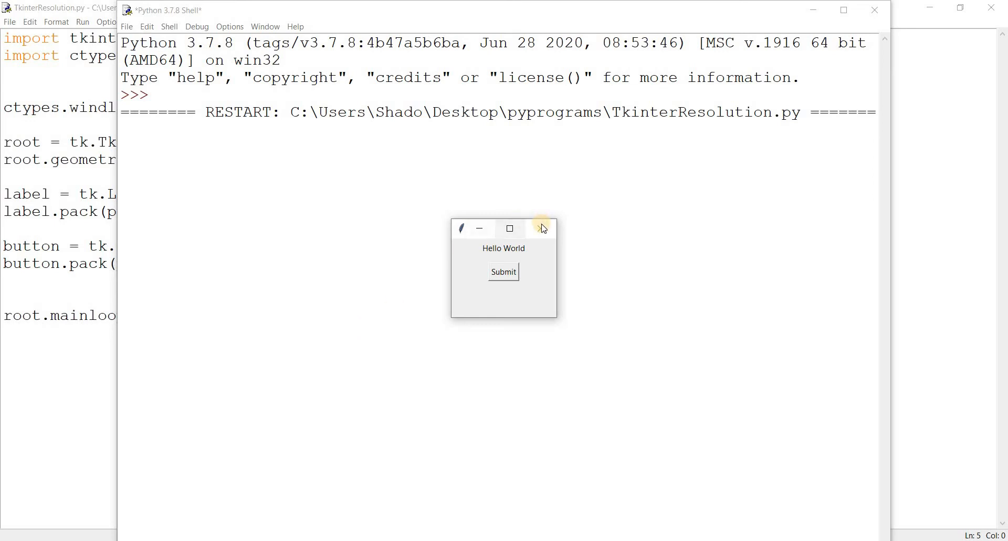
{"action": "left_click", "coordinate": [542, 229]}
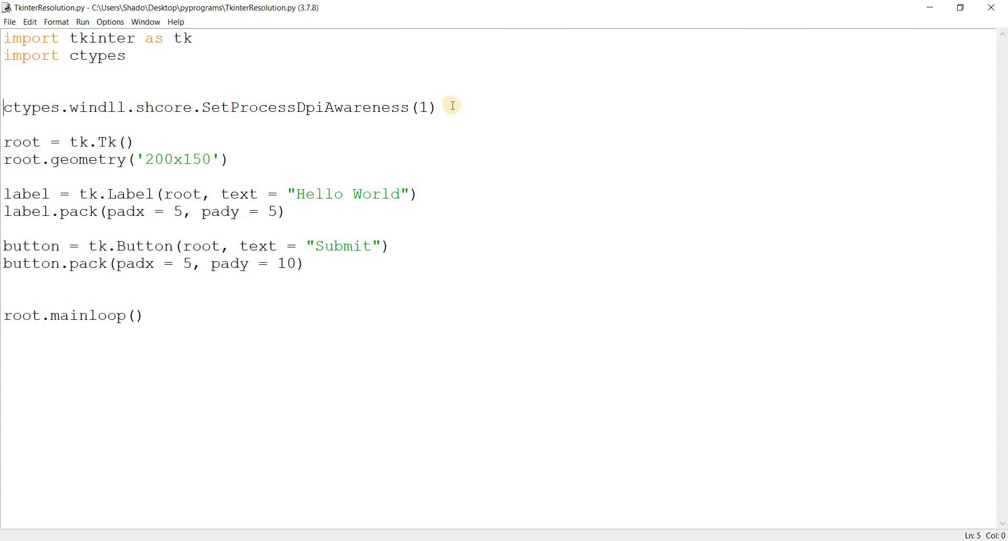
Step: Delete the SetProcessDpiAwareness line and the leftover blank line
{"action": "triple_click", "coordinate": [218, 108]}
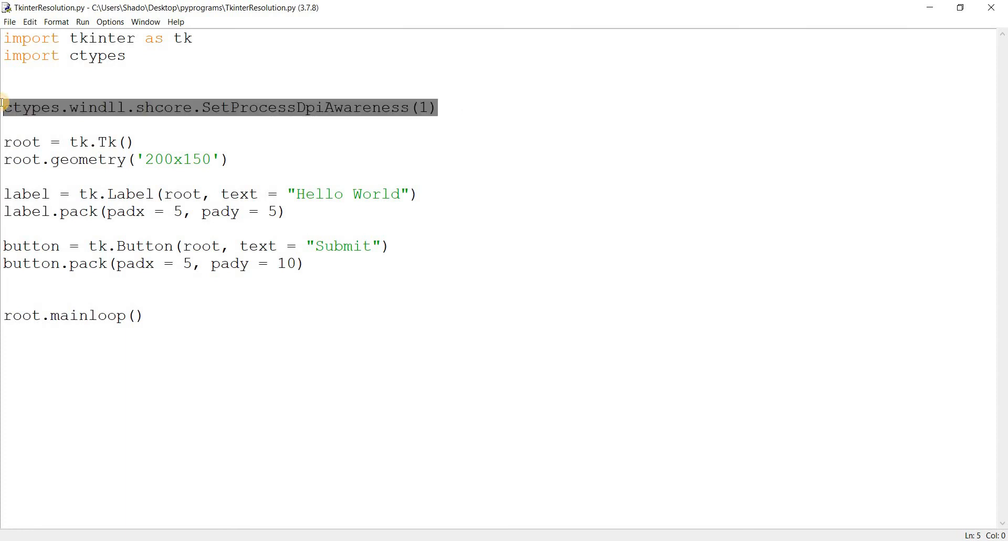
{"action": "key", "text": "Delete"}
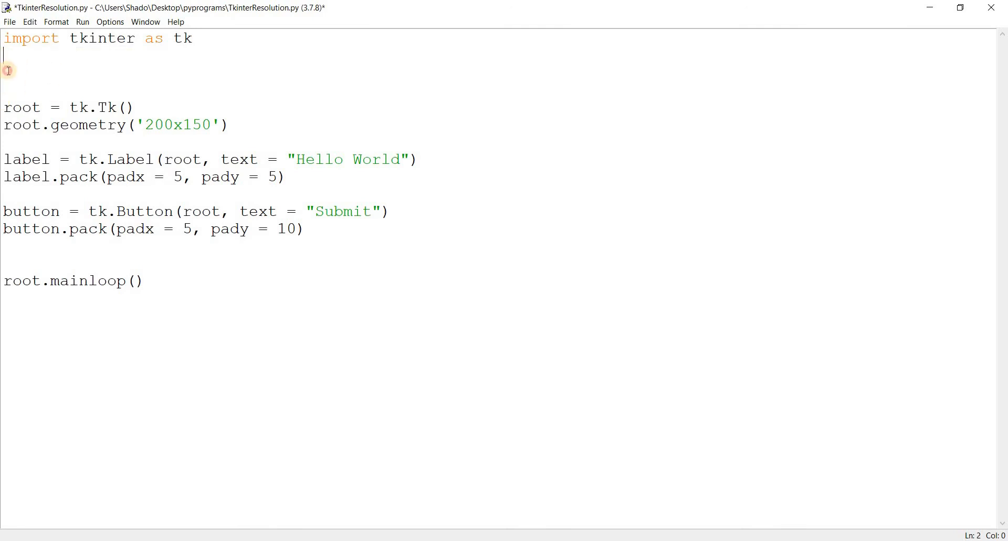
{"action": "key", "text": "Delete"}
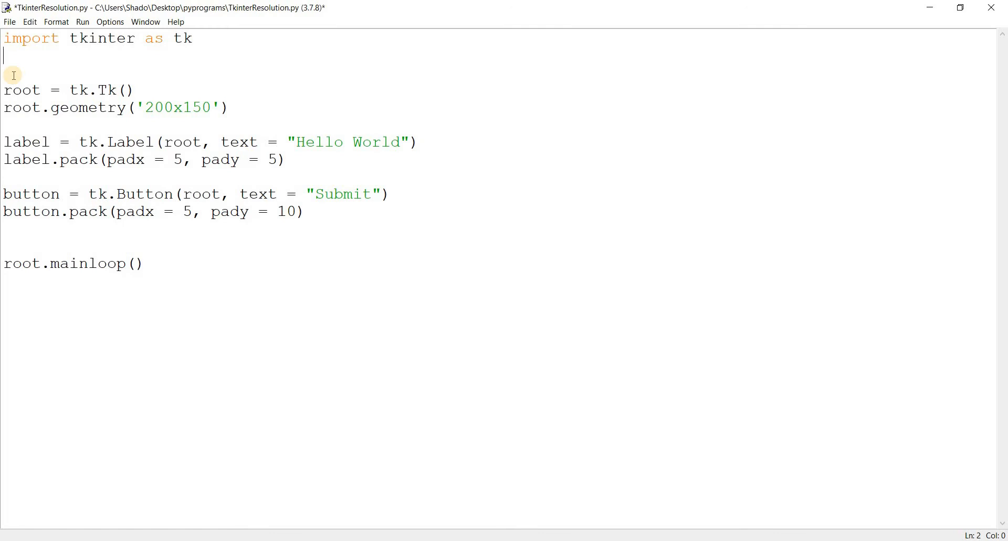
Step: Add root.tk.call('tk', 'scaling', 2.0) below the geometry line and run the module
{"action": "type", "text": "r"}
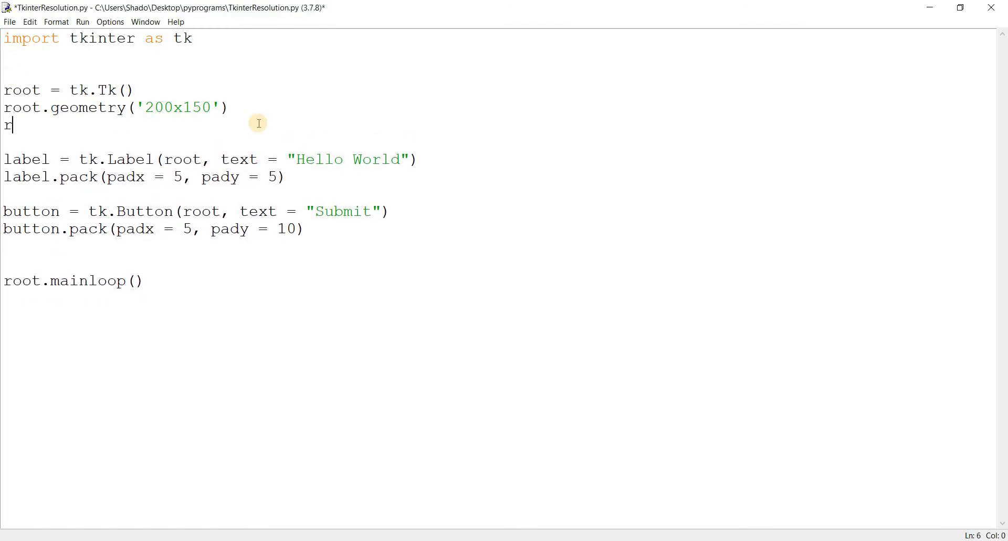
{"action": "type", "text": "oot.tk."}
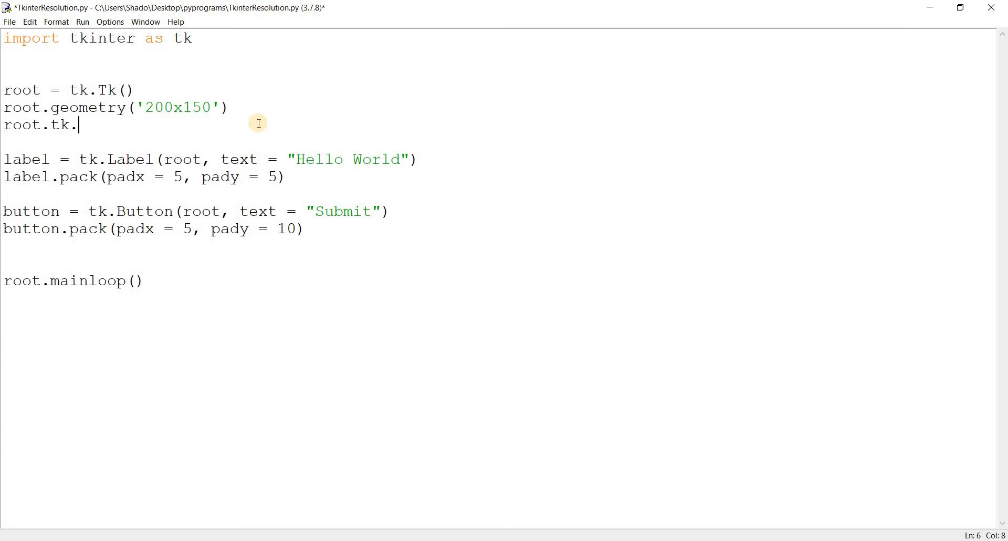
{"action": "type", "text": "call("}
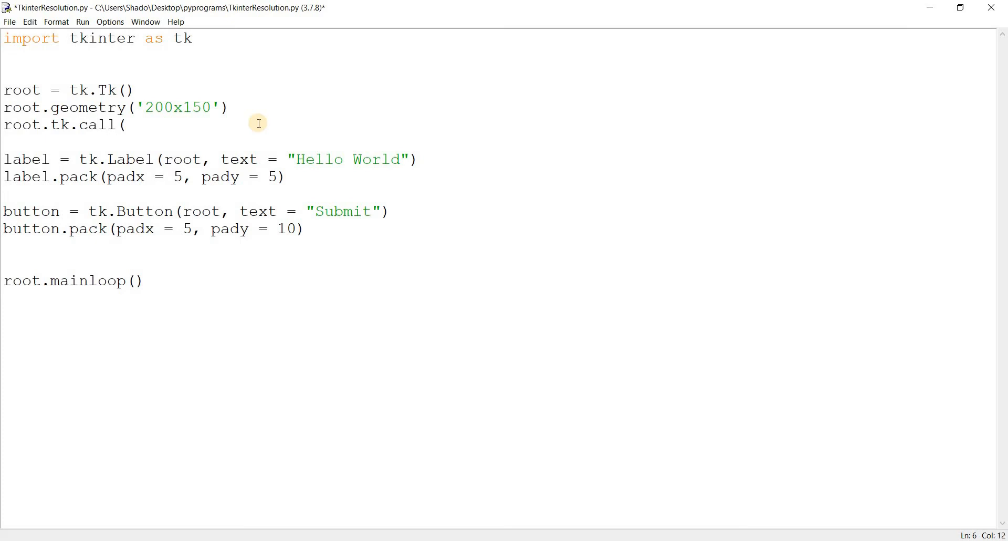
{"action": "type", "text": "'"}
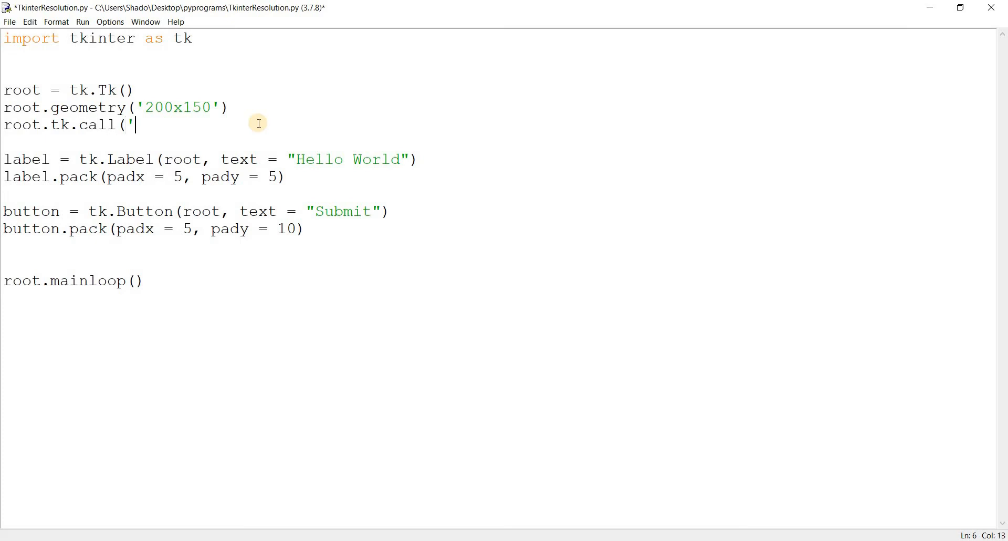
{"action": "type", "text": "tk',"}
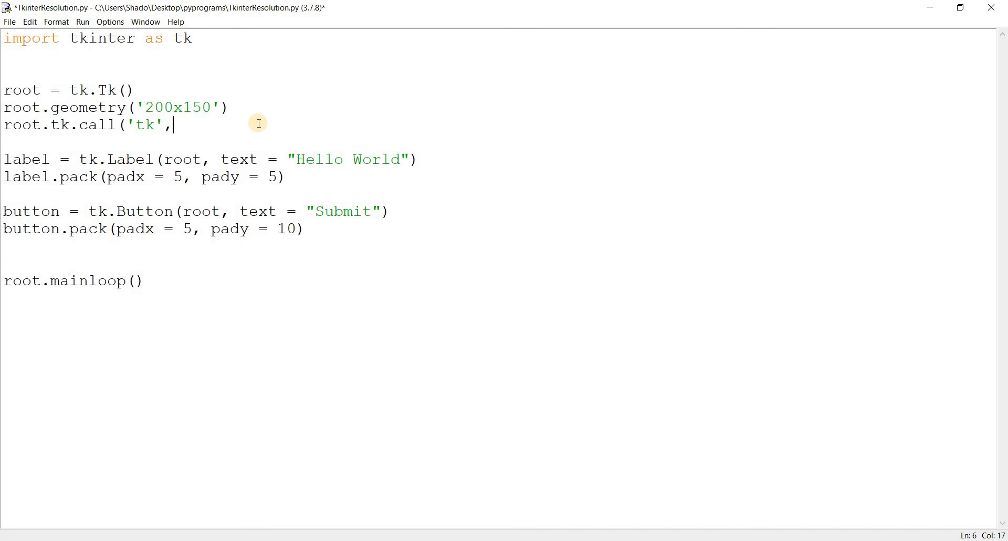
{"action": "type", "text": "'scaling',"}
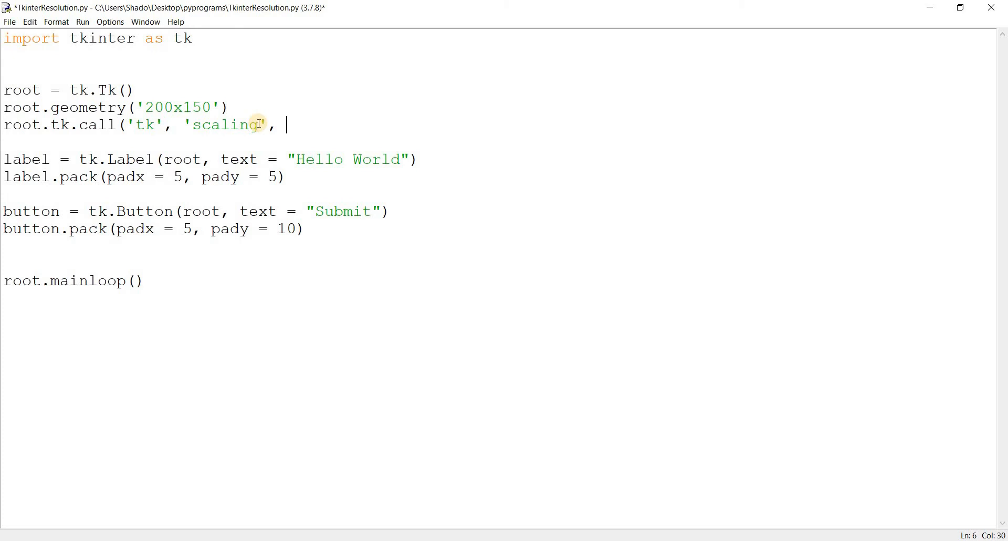
{"action": "type", "text": "2"}
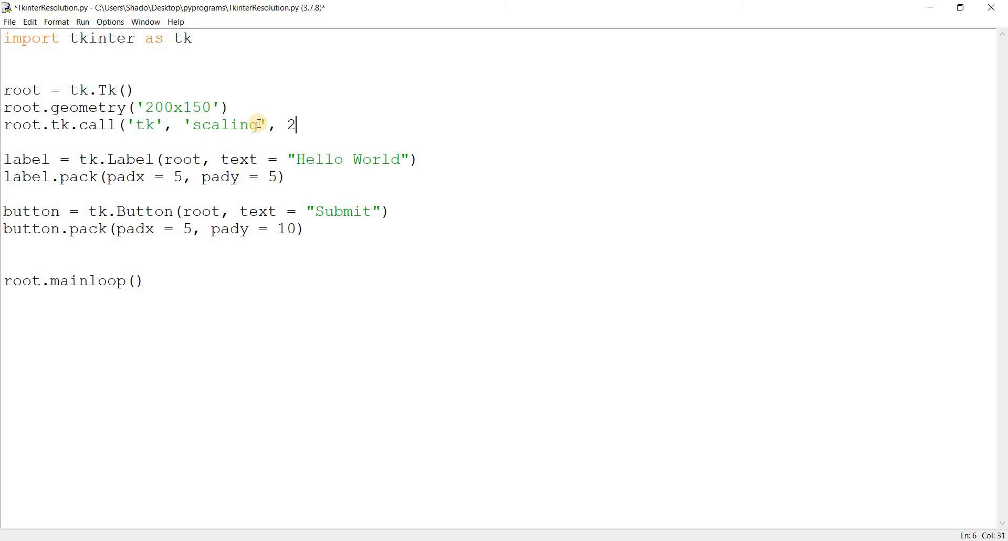
{"action": "type", "text": ".0"}
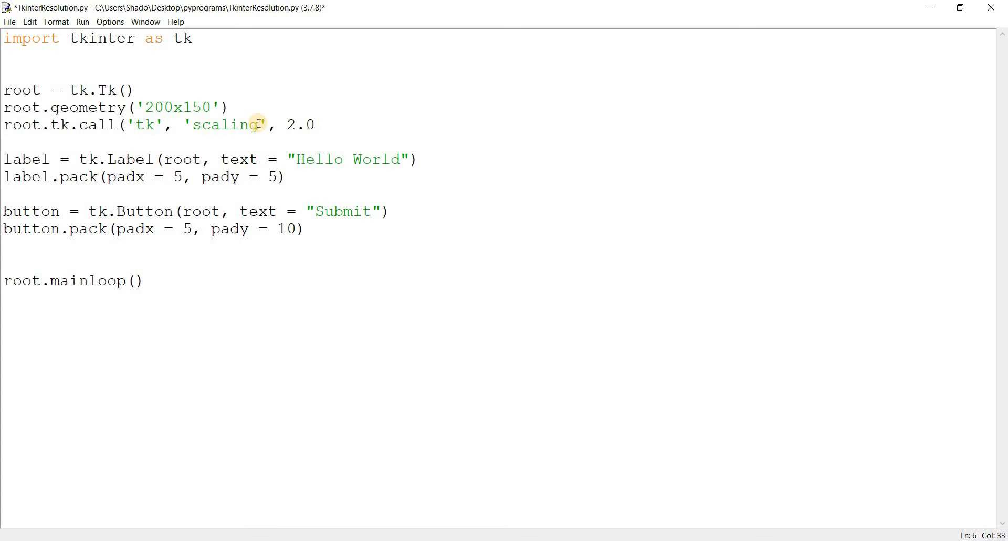
{"action": "left_click", "coordinate": [83, 21]}
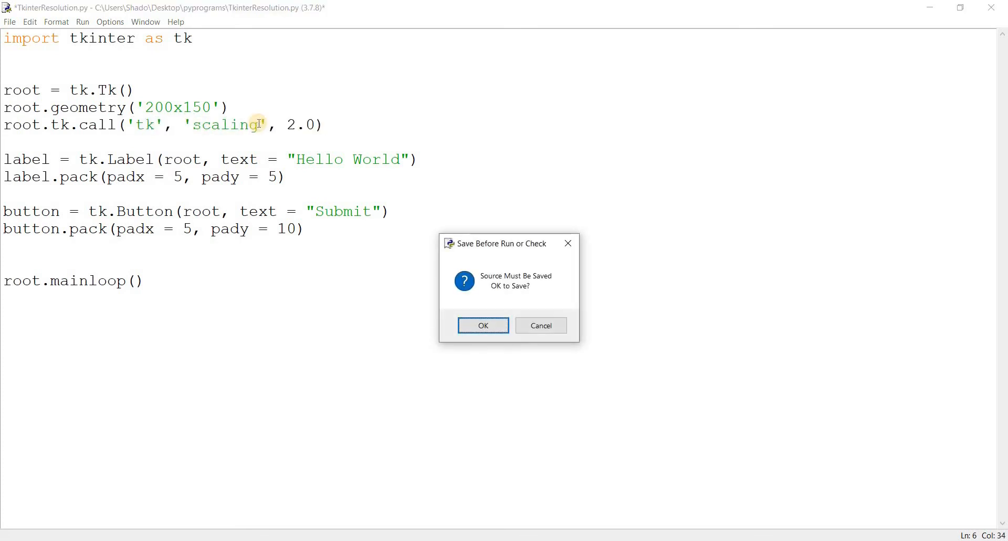
Step: Save and run, then rerun with a 300x250 window and close it
{"action": "left_click", "coordinate": [483, 324]}
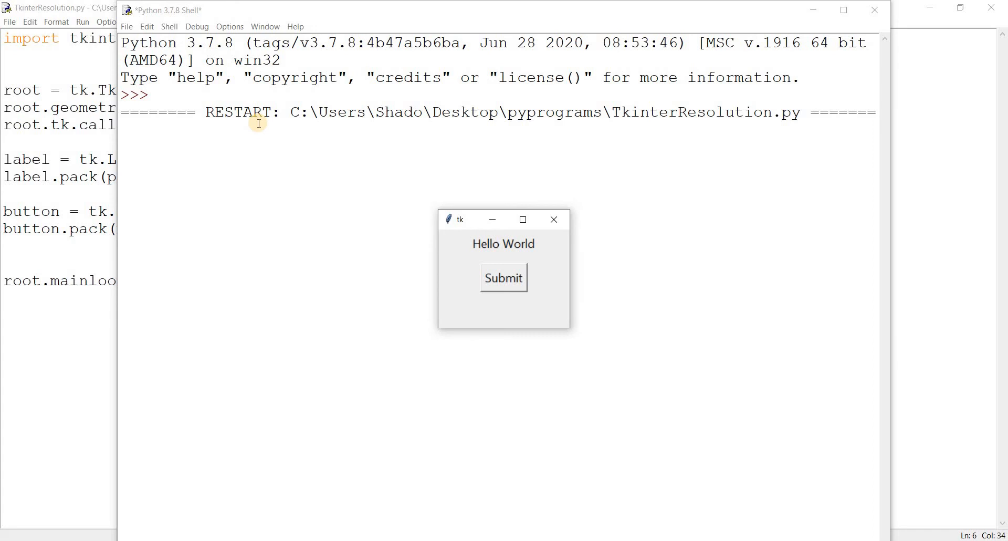
{"action": "left_click", "coordinate": [552, 219]}
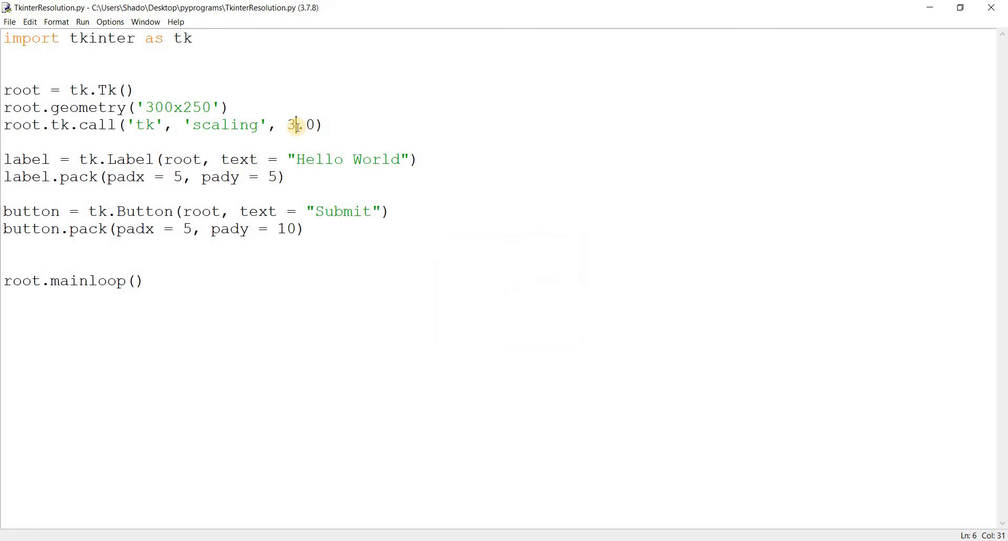
{"action": "key", "text": "F5"}
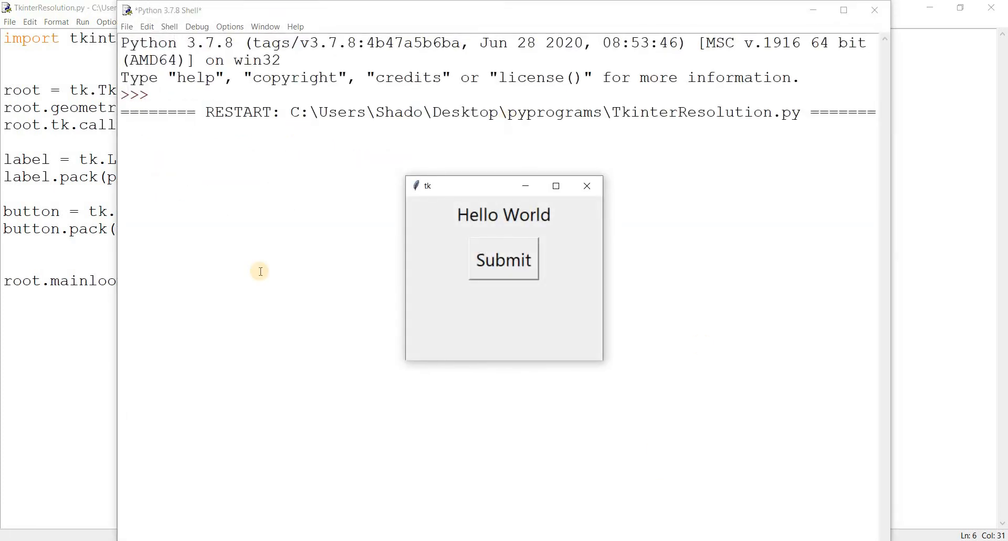
{"action": "mouse_move", "coordinate": [455, 191]}
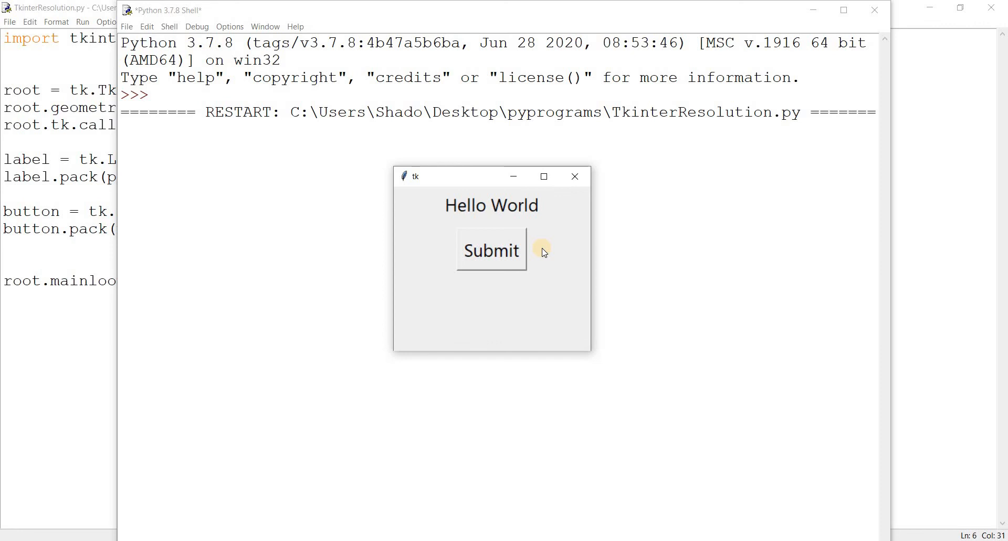
{"action": "left_click", "coordinate": [574, 176]}
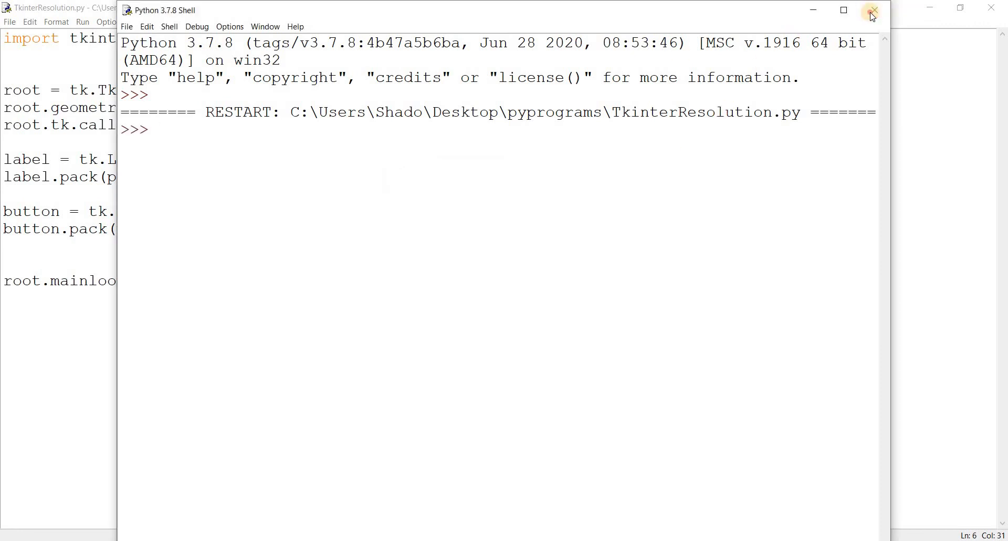
Step: Try scaling values 0.75, 0.9 and 1.0, running the script after each
{"action": "left_click", "coordinate": [873, 10]}
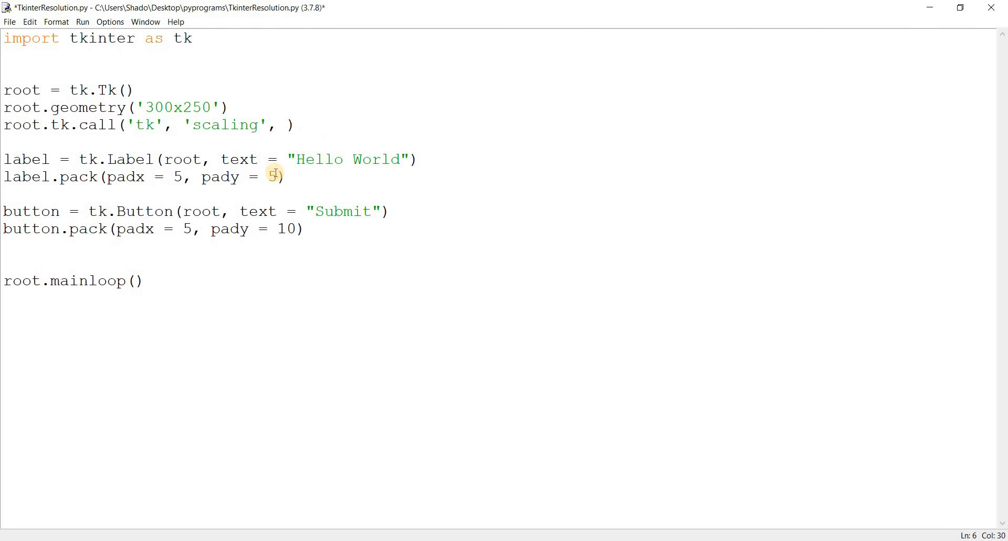
{"action": "type", "text": "0."}
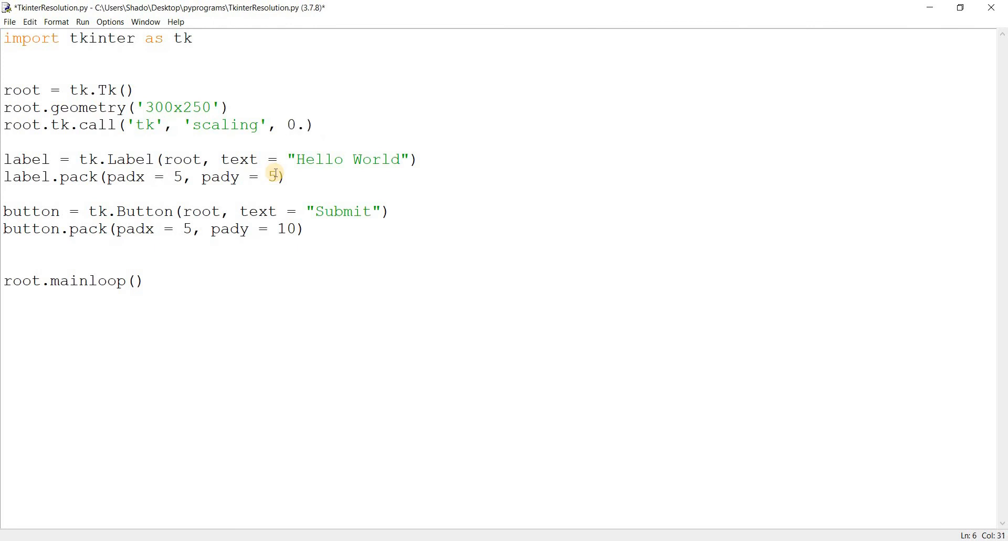
{"action": "type", "text": "75"}
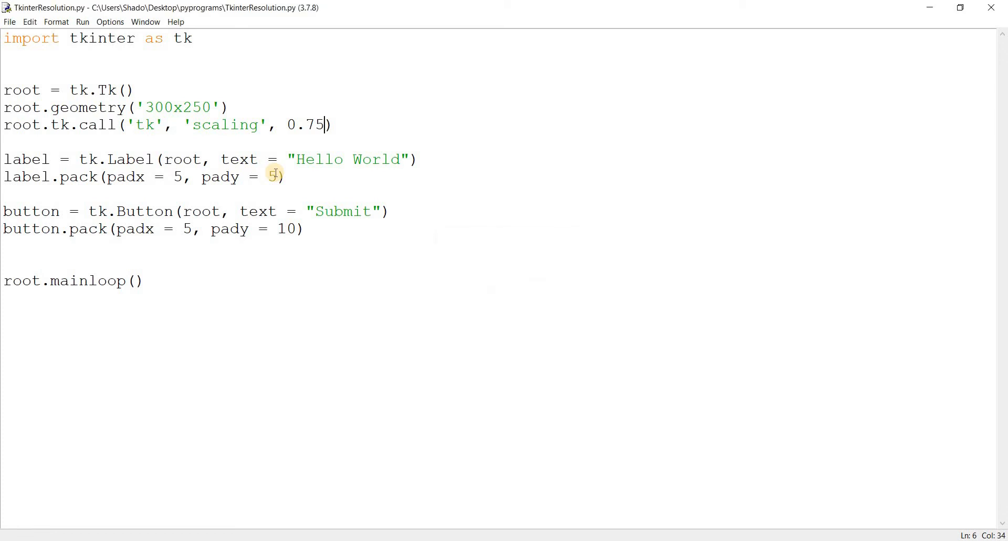
{"action": "key", "text": "F5"}
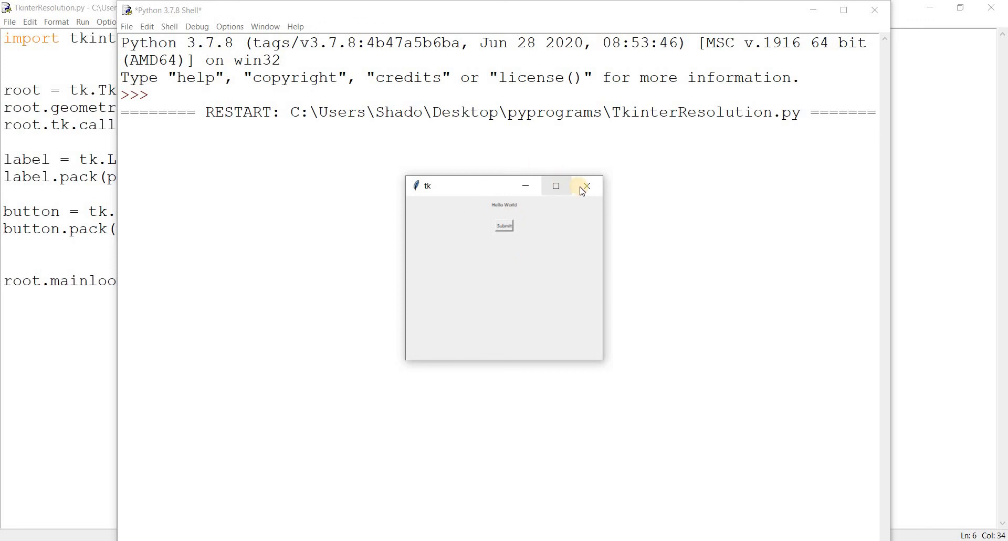
{"action": "left_click", "coordinate": [585, 186]}
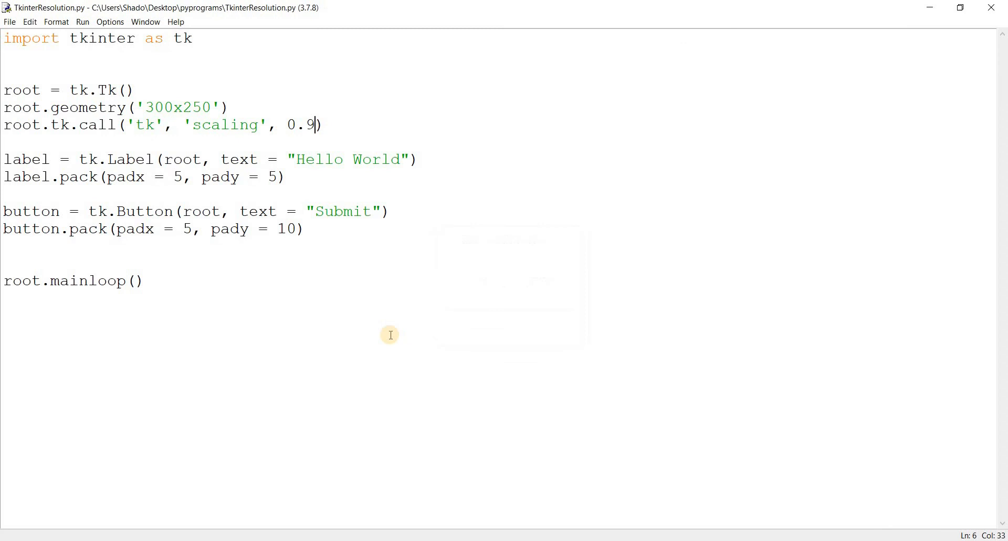
{"action": "key", "text": "F5"}
{"action": "type", "text": "1."}
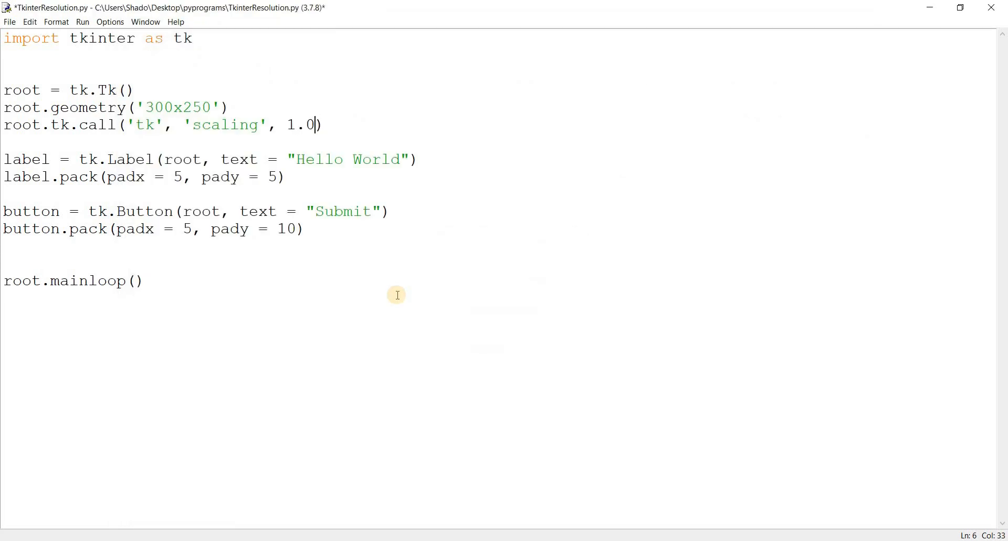
{"action": "key", "text": "F5"}
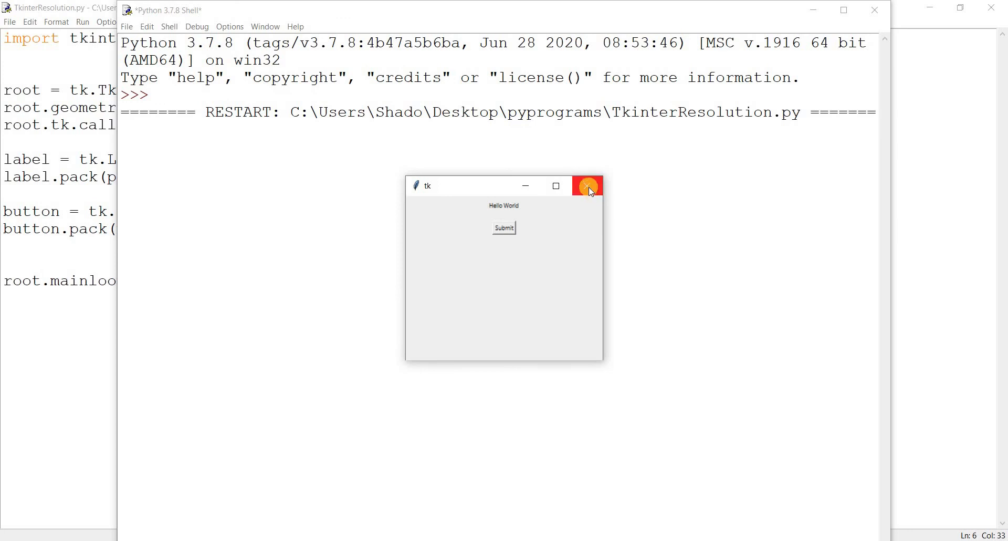
{"action": "left_click", "coordinate": [585, 186]}
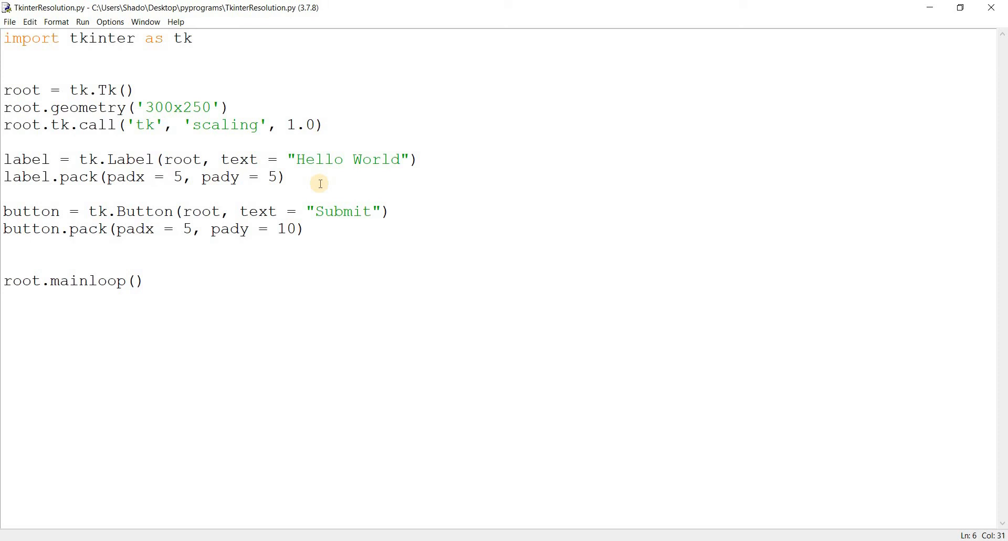
Step: Remove a half-typed width argument and save the script with scaling 2.0
{"action": "left_click", "coordinate": [295, 125]}
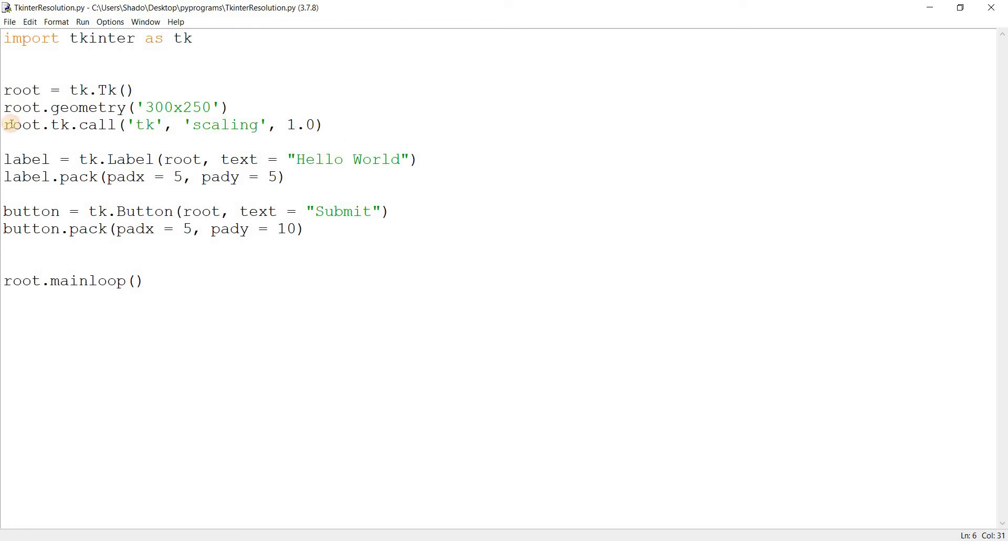
{"action": "left_click", "coordinate": [7, 144]}
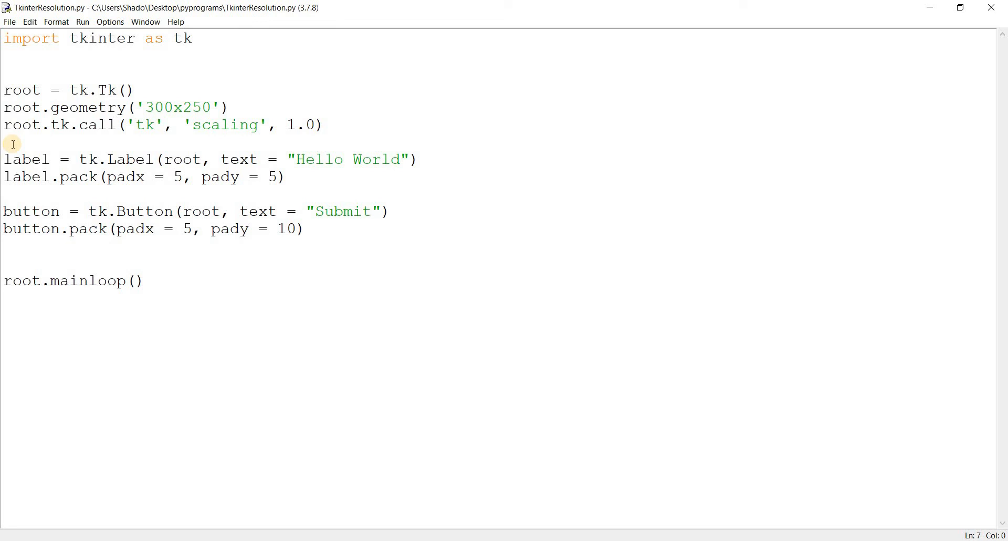
{"action": "mouse_move", "coordinate": [387, 222]}
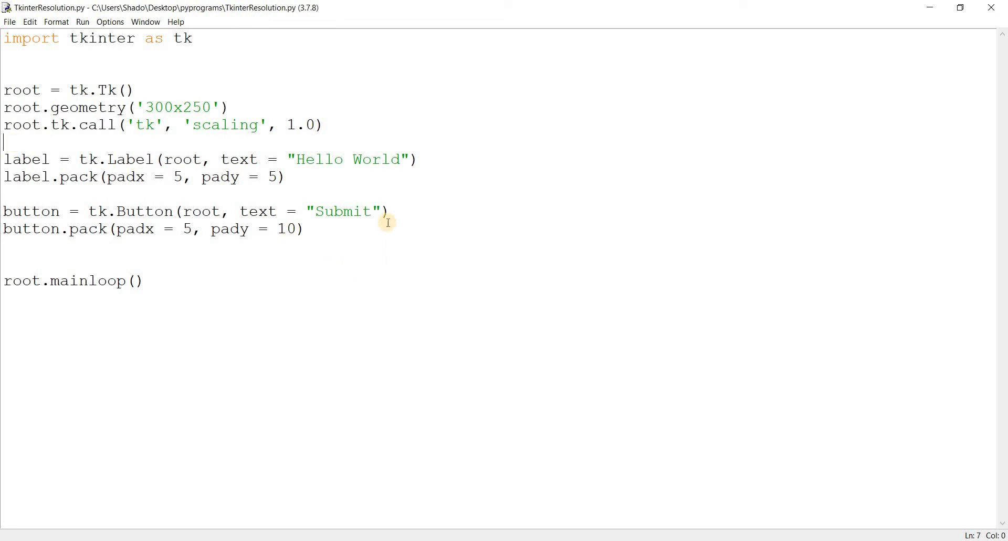
{"action": "mouse_move", "coordinate": [398, 217]}
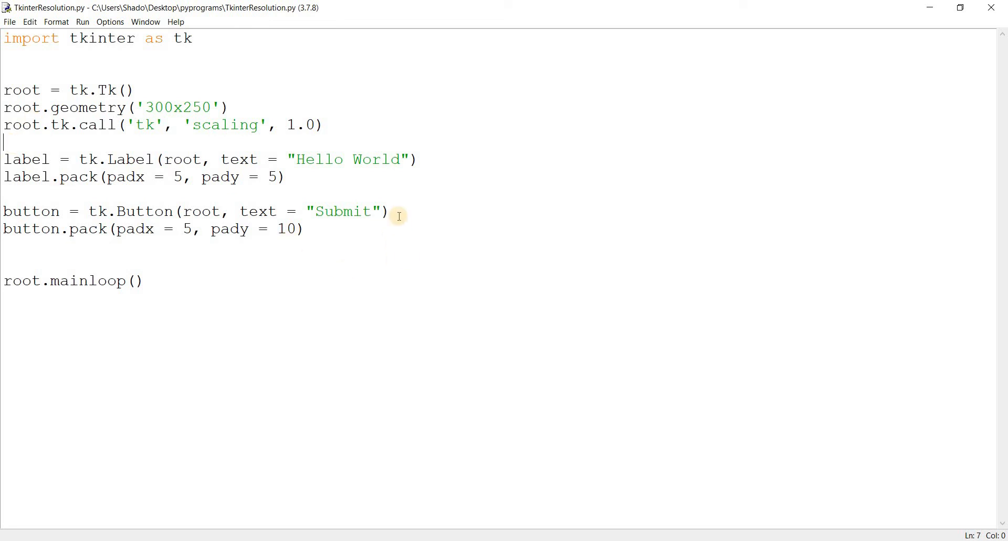
{"action": "type", "text": ", wid"}
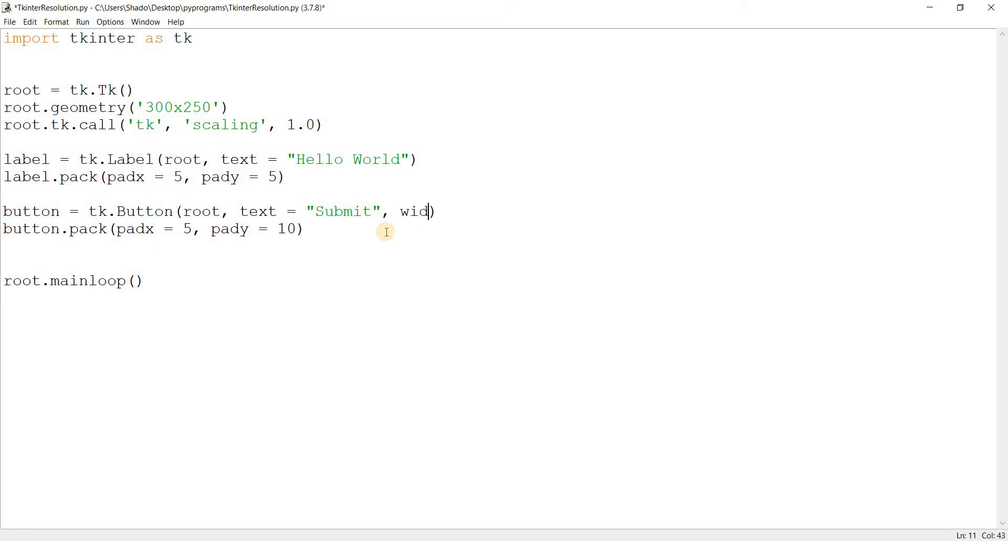
{"action": "key", "text": "Backspace"}
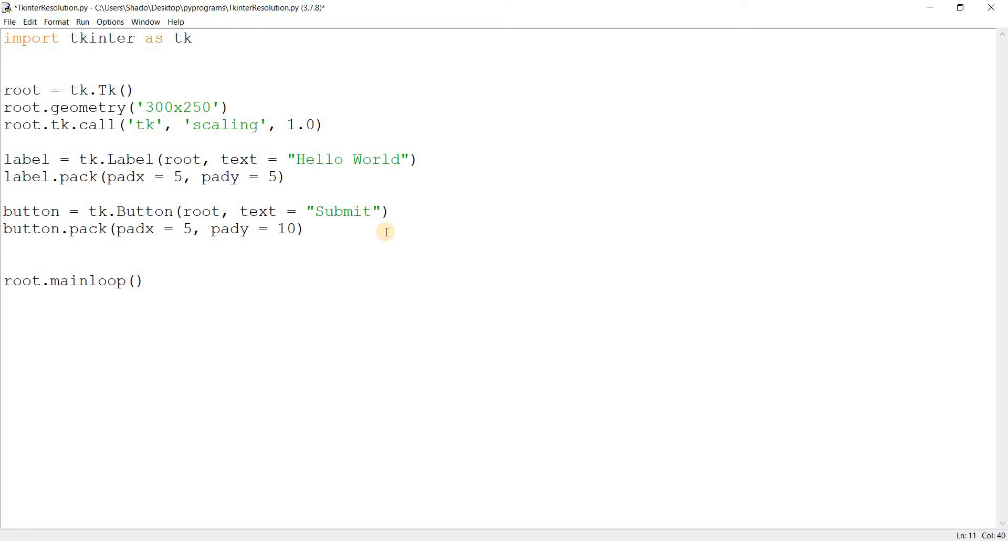
{"action": "mouse_move", "coordinate": [291, 122]}
{"action": "type", "text": "2"}
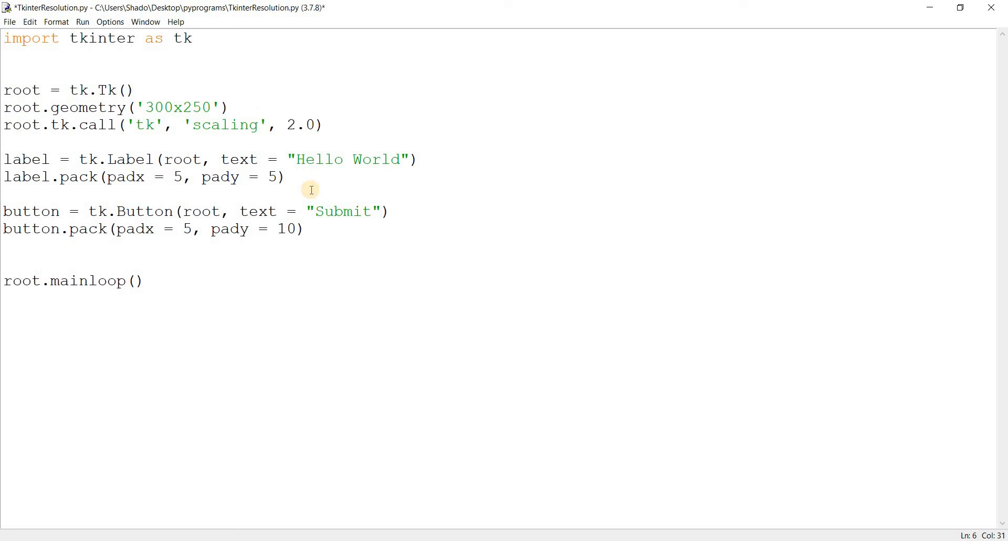
{"action": "key", "text": "ctrl+s"}
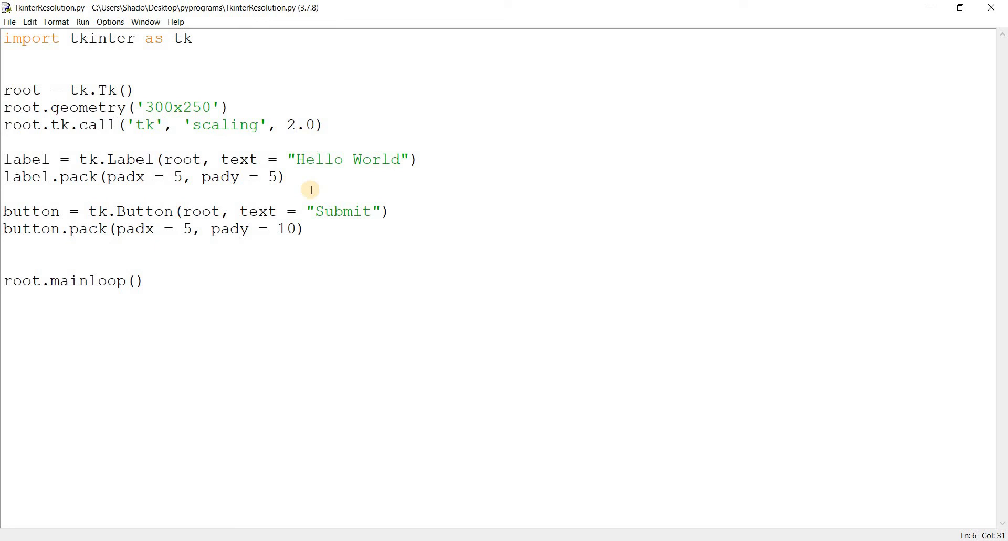
{"action": "left_click", "coordinate": [295, 125]}
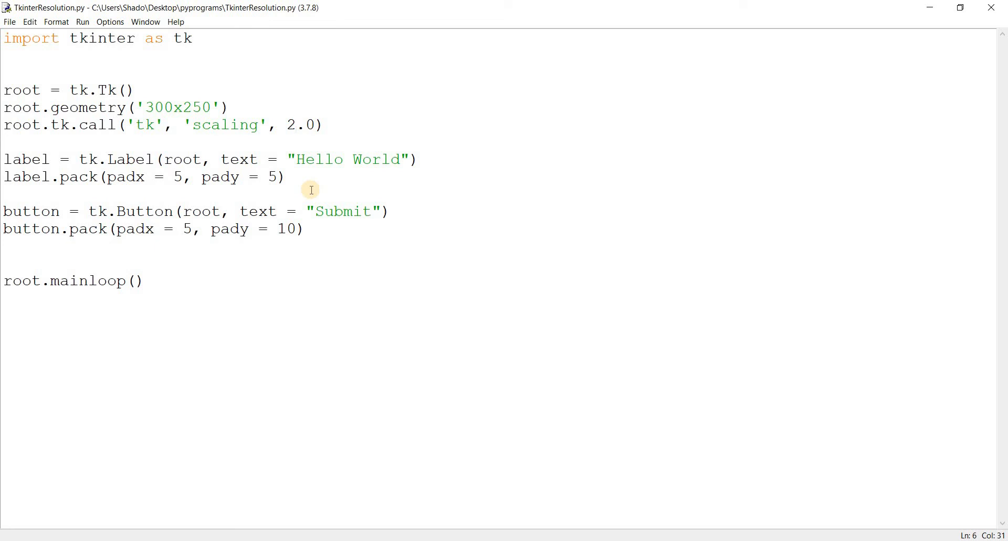
{"action": "left_click", "coordinate": [295, 125]}
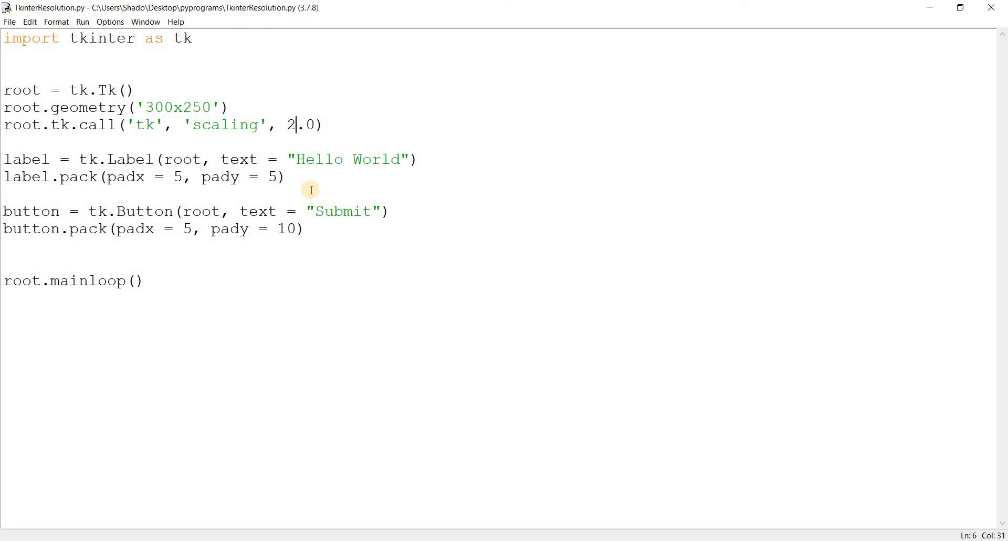